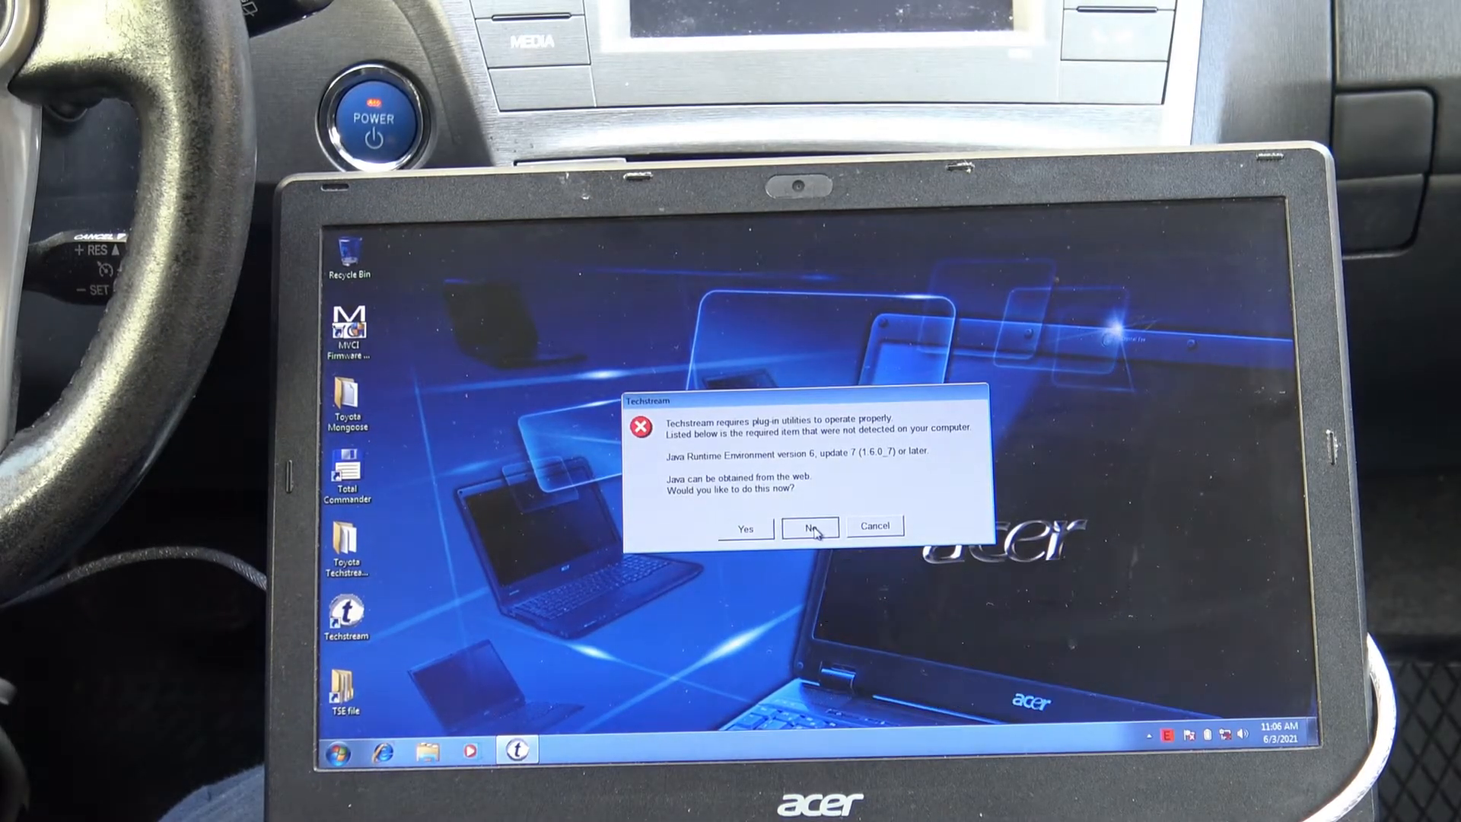
- Decline the Java plug-in and start connecting to the ZVW3# Prius with engine 2ZRFXE
click(807, 527)
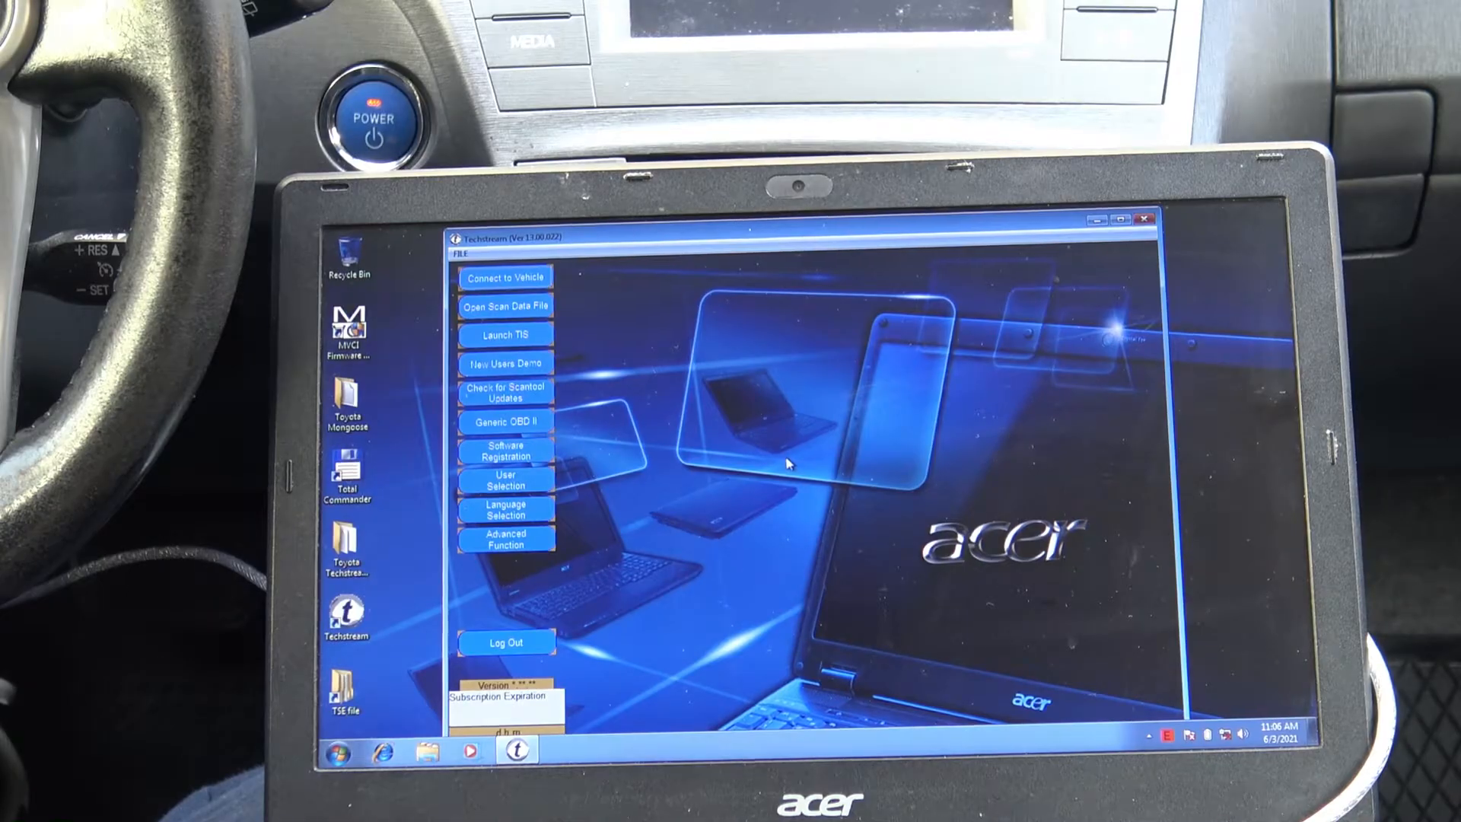
click(528, 252)
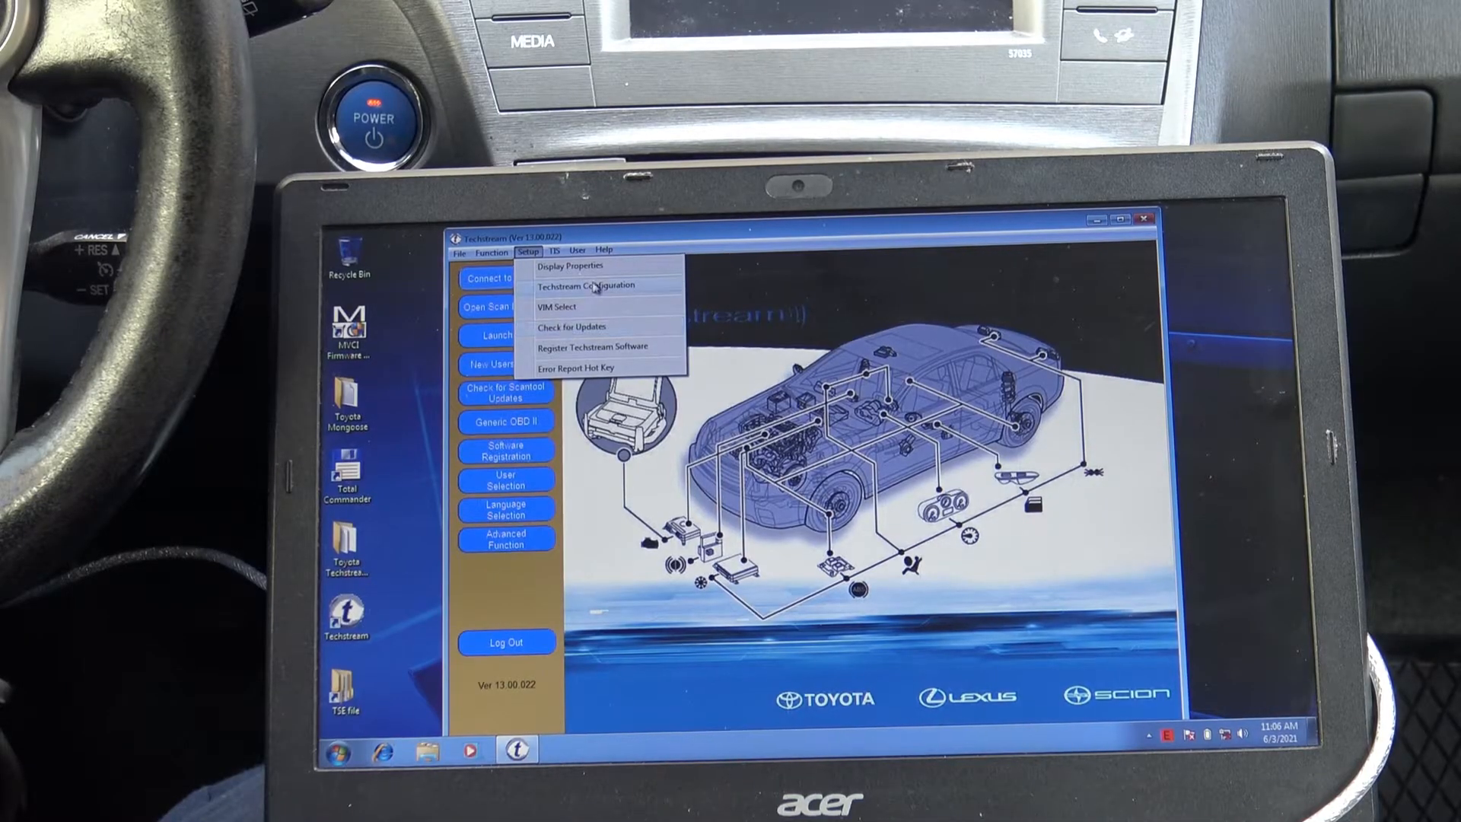
click(587, 286)
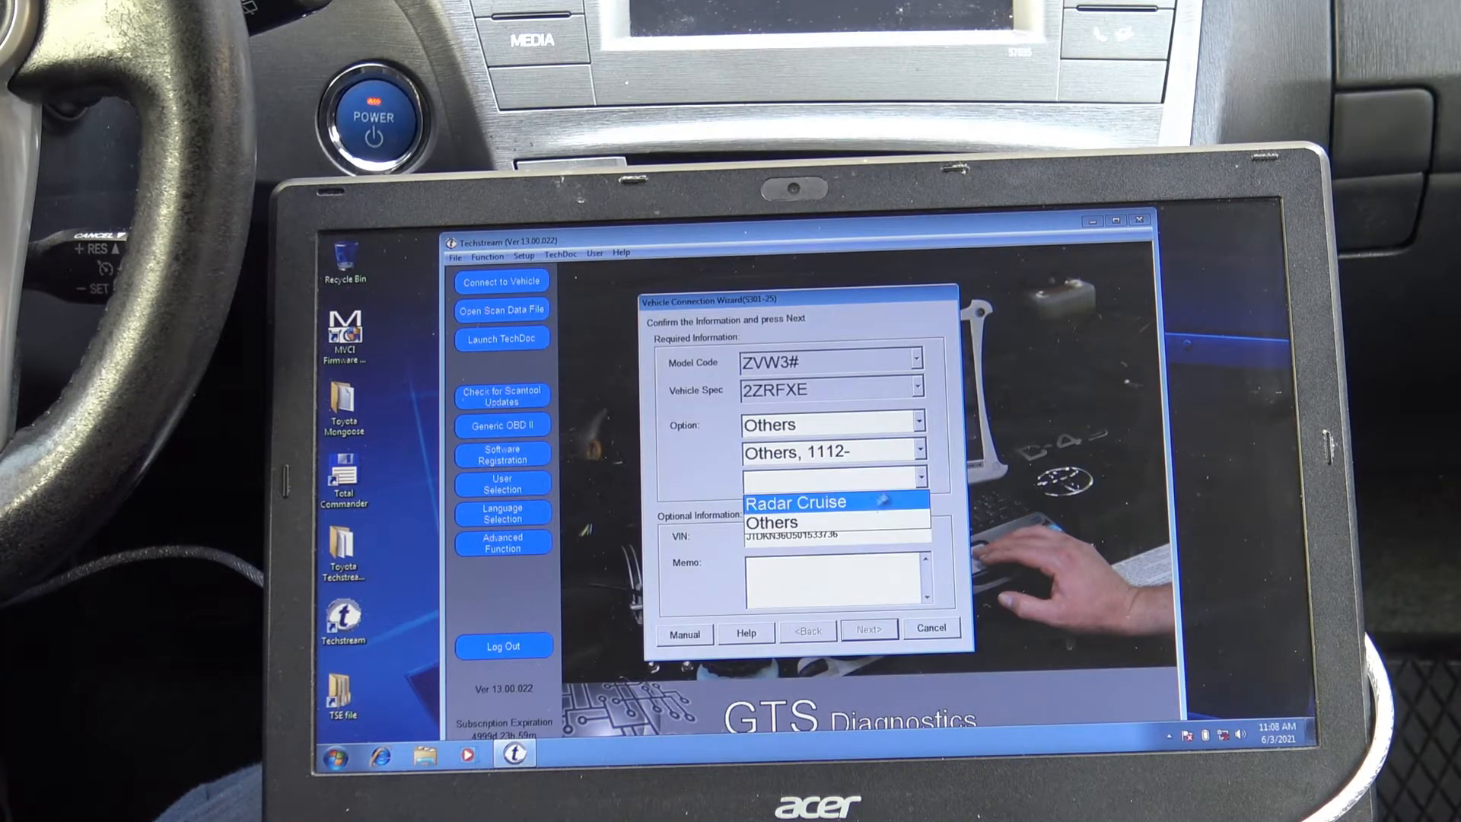
- Connect with Radar Cruise selected and open Entry&Start under Body Electrical
click(868, 631)
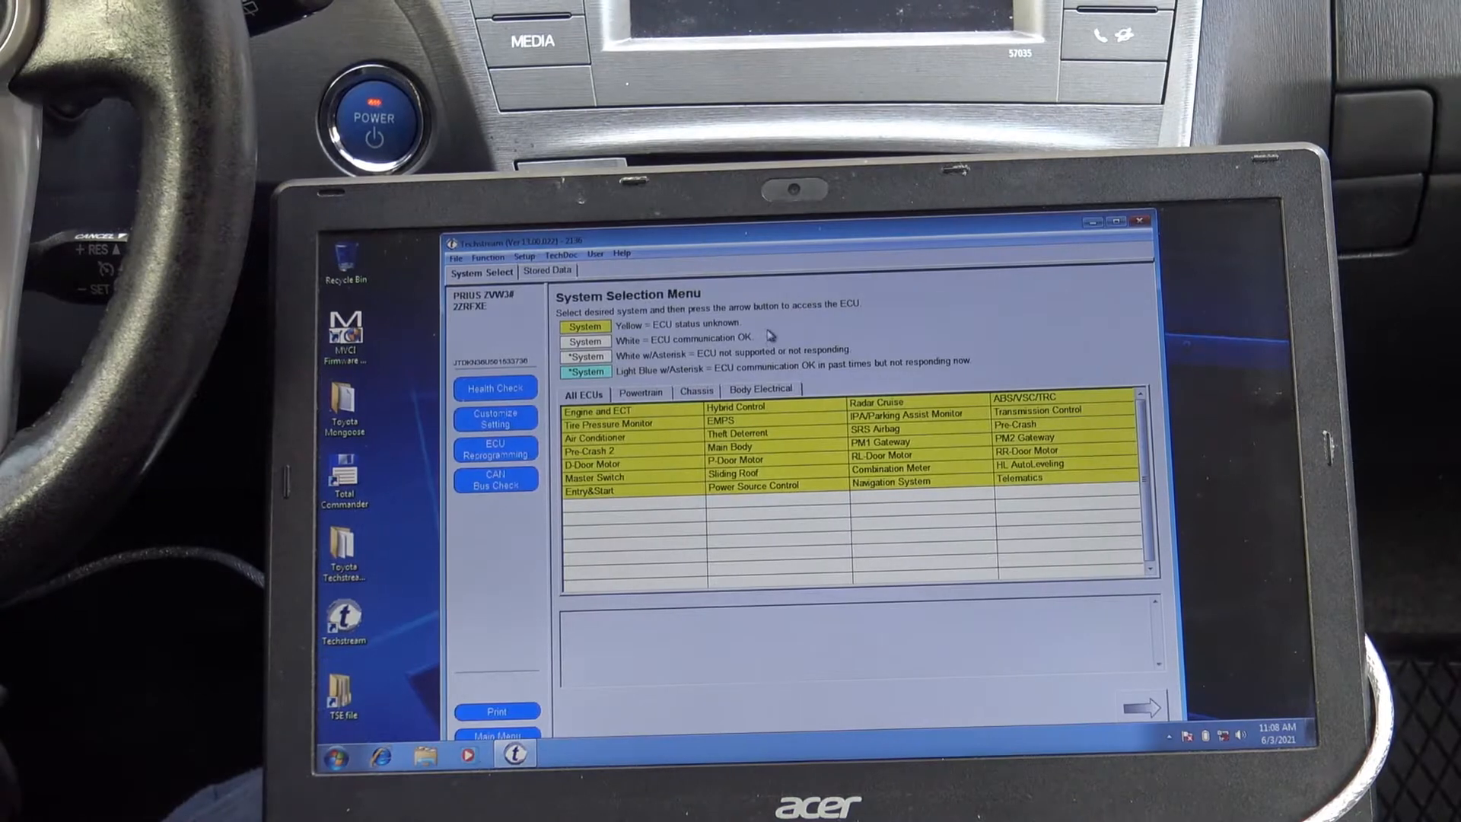
click(760, 388)
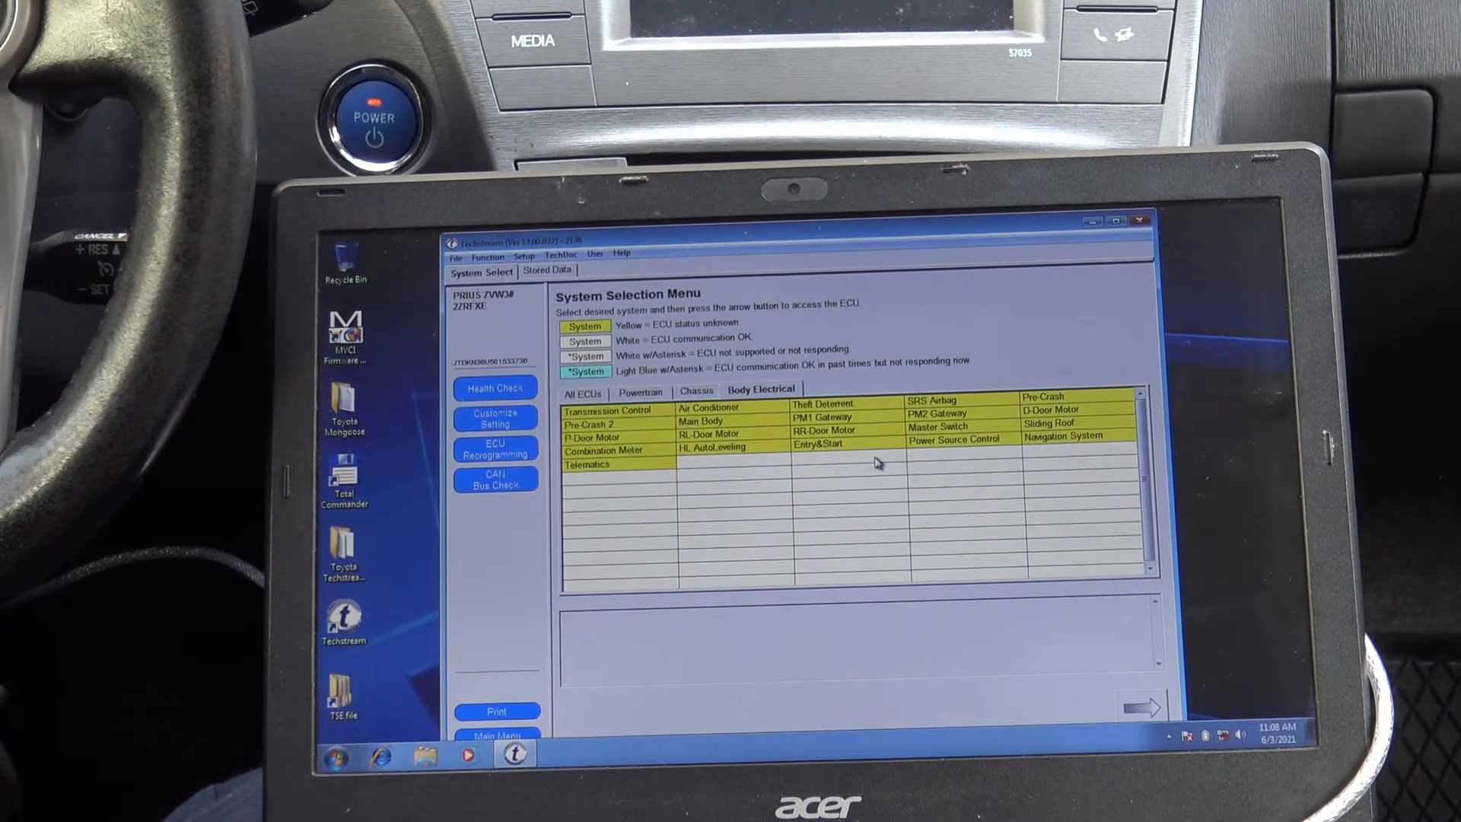
click(580, 393)
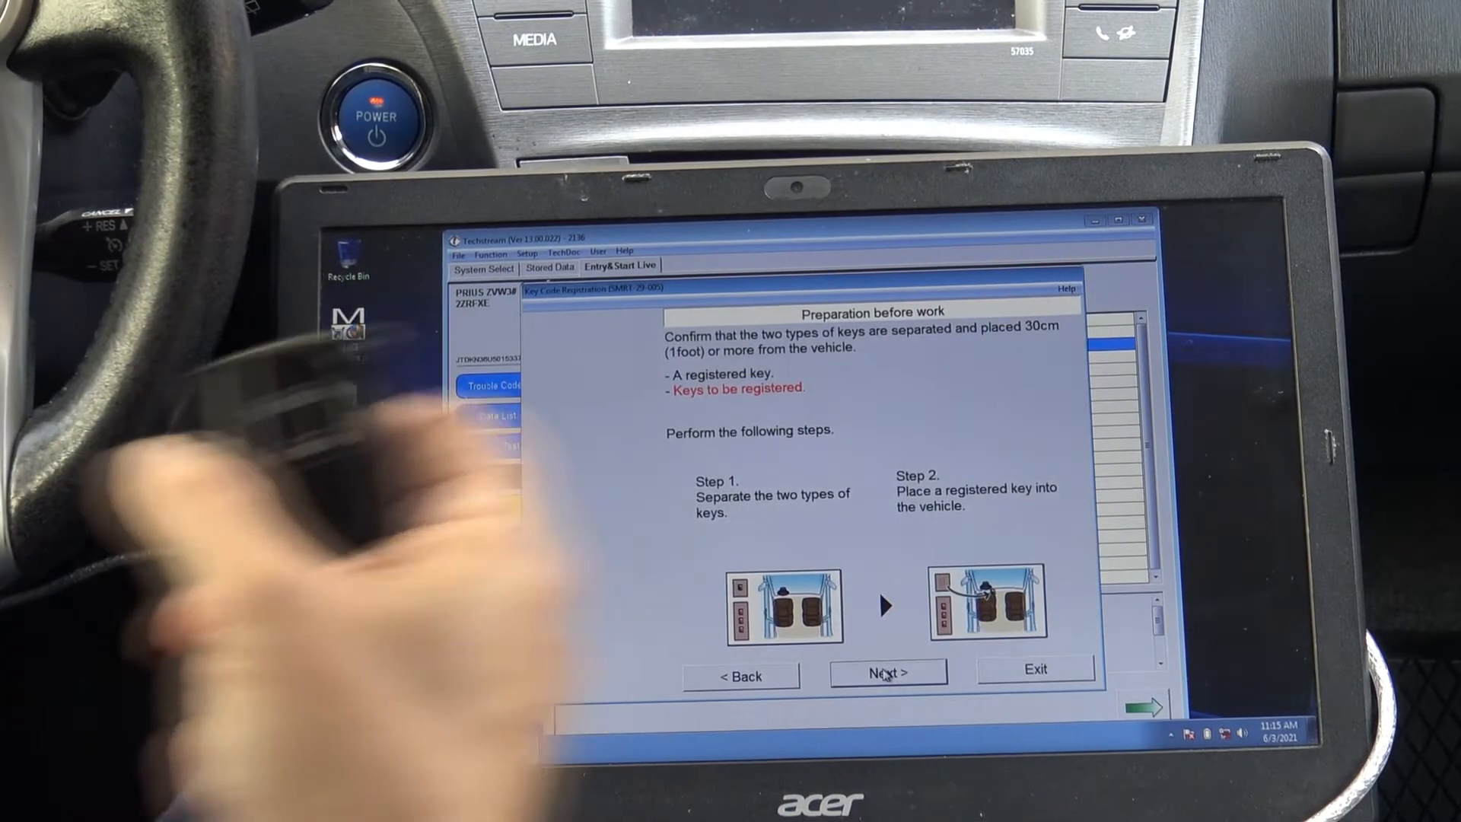
- Pass the Key Code Registration preparation screen and start the timed key registration
click(888, 672)
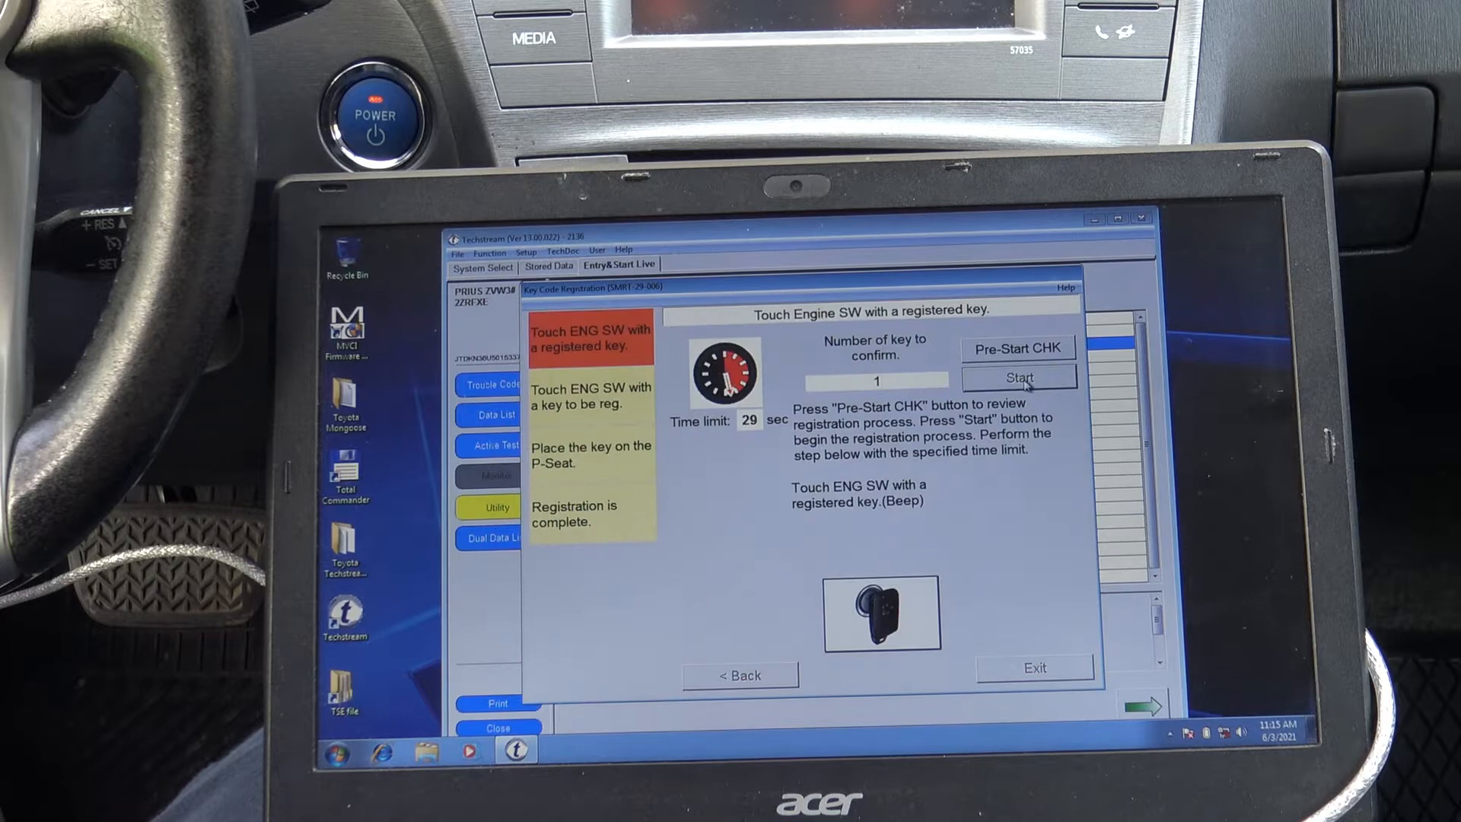
click(1017, 378)
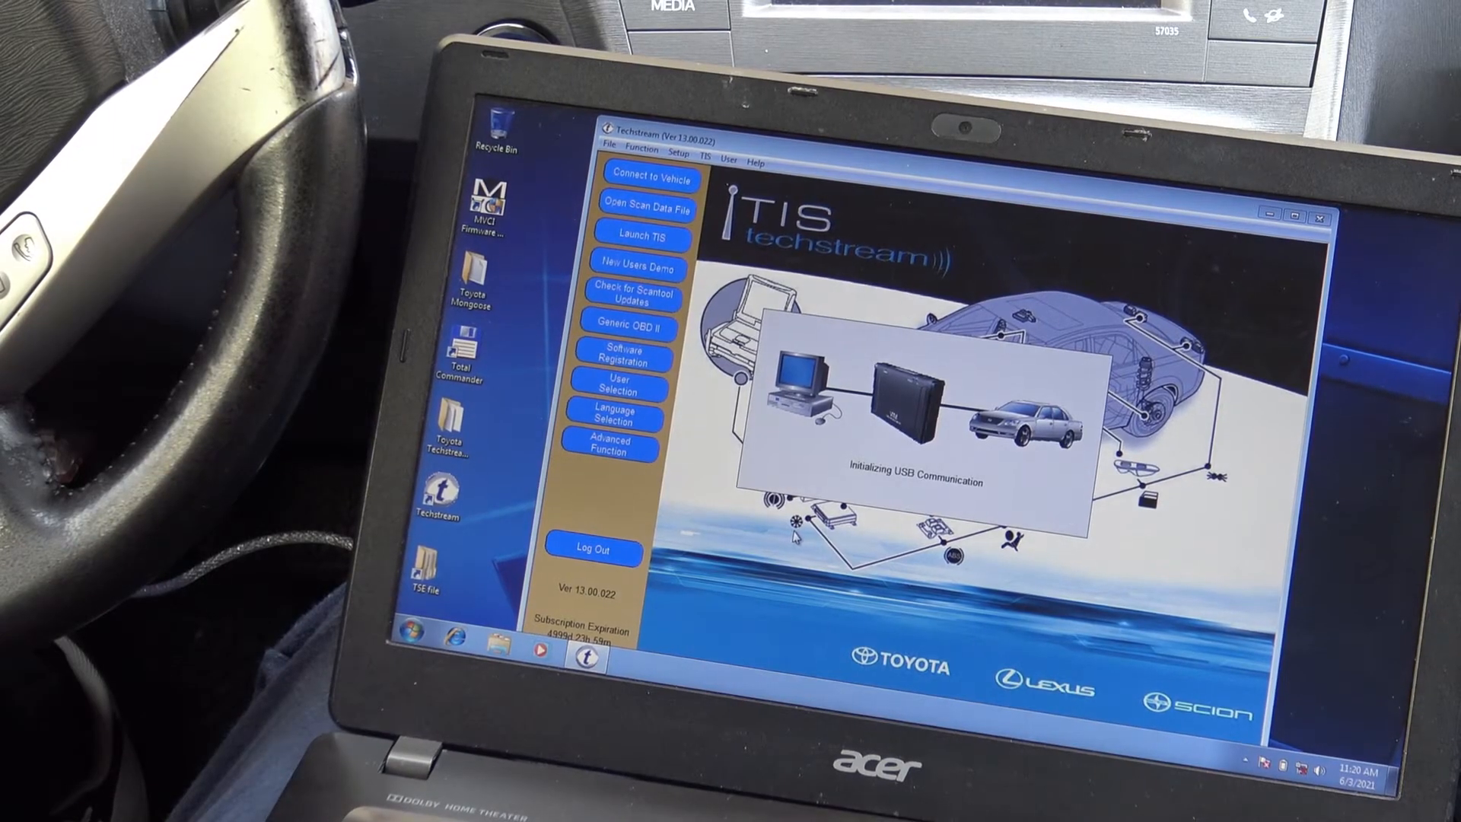
- Reconnect to the 2011 Prius with the w/ Touch Sensor and Radar Cruise options
click(650, 178)
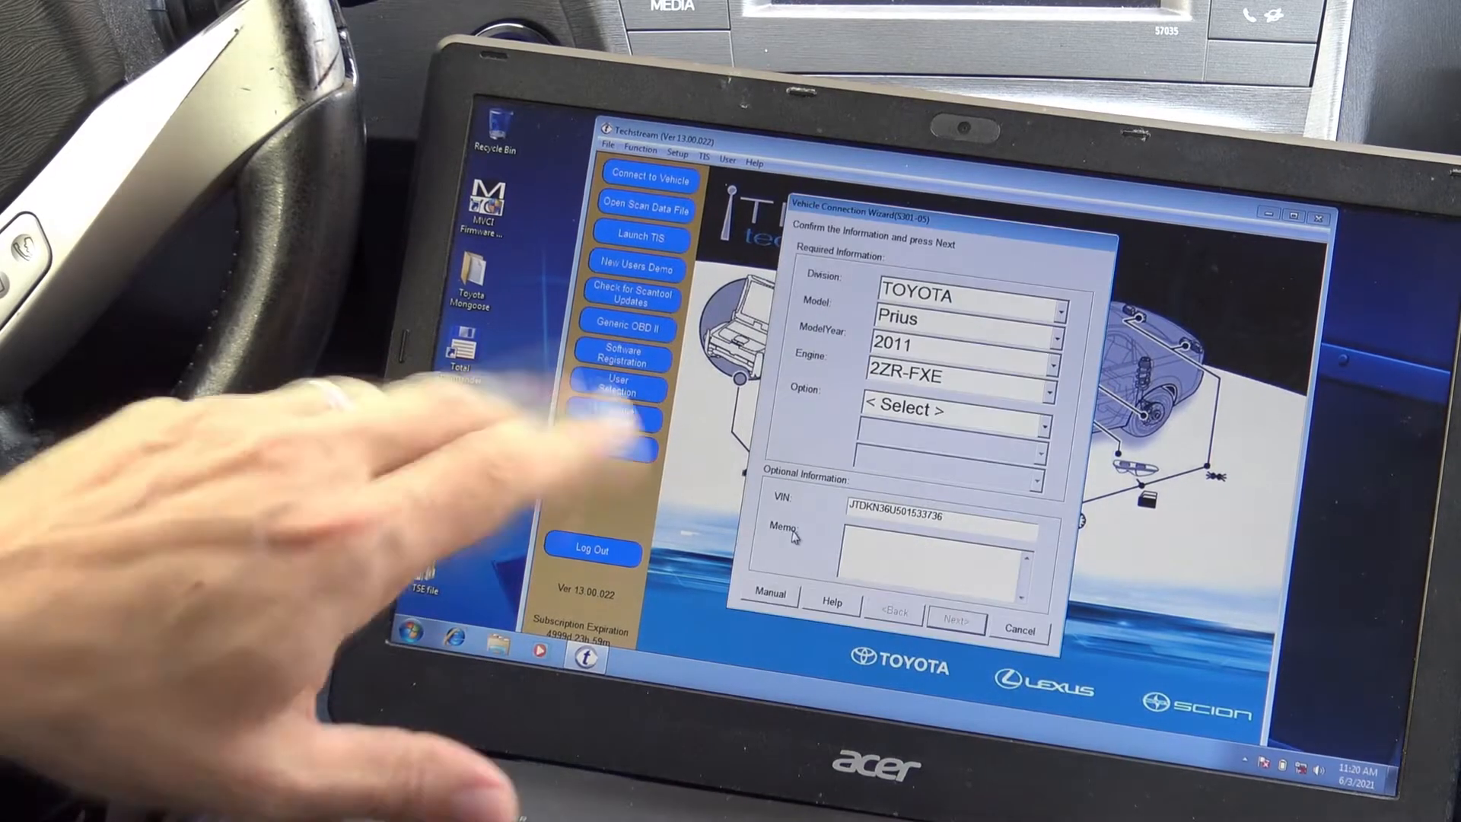
click(1040, 407)
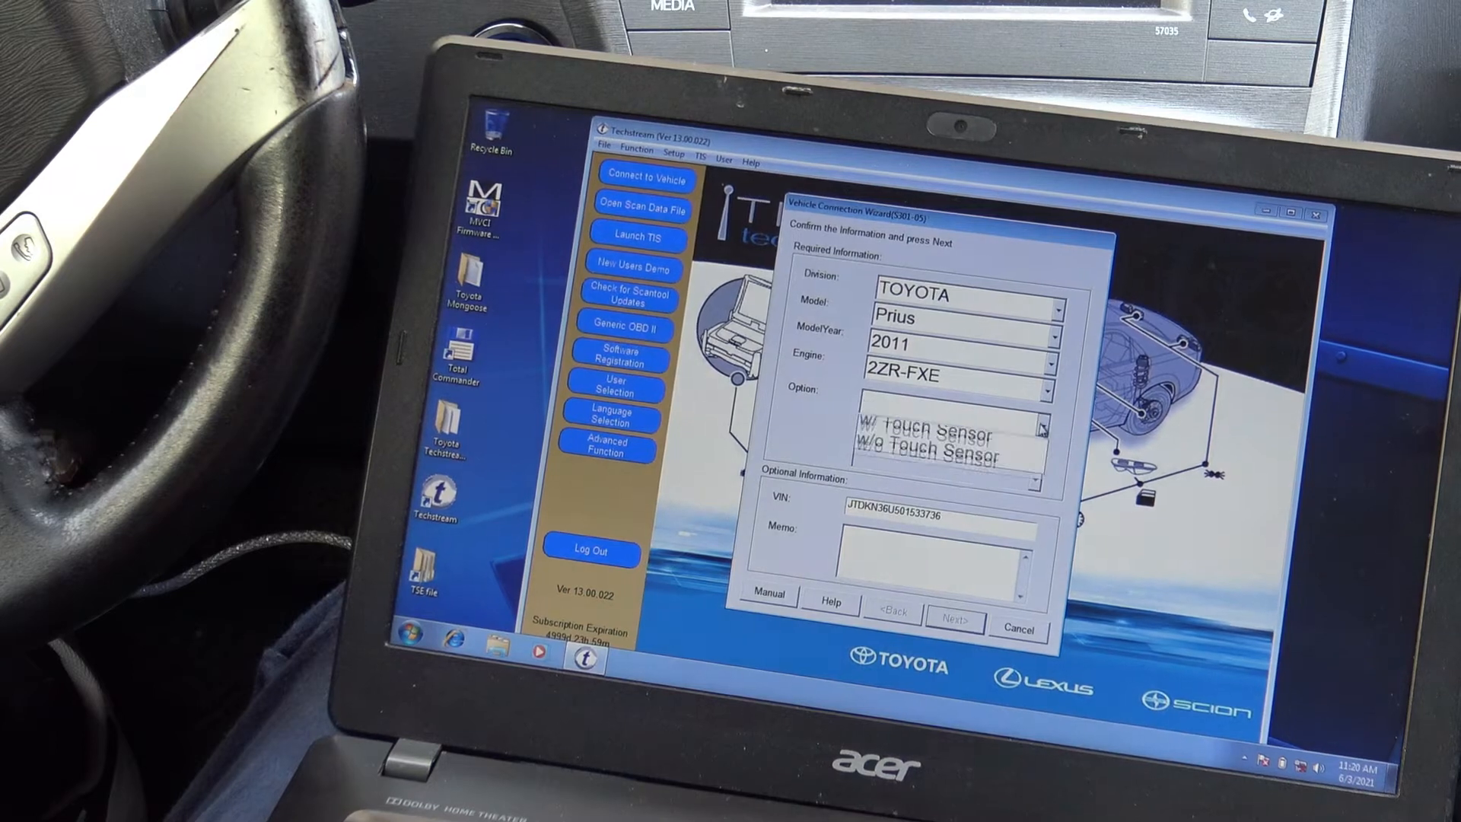
click(923, 443)
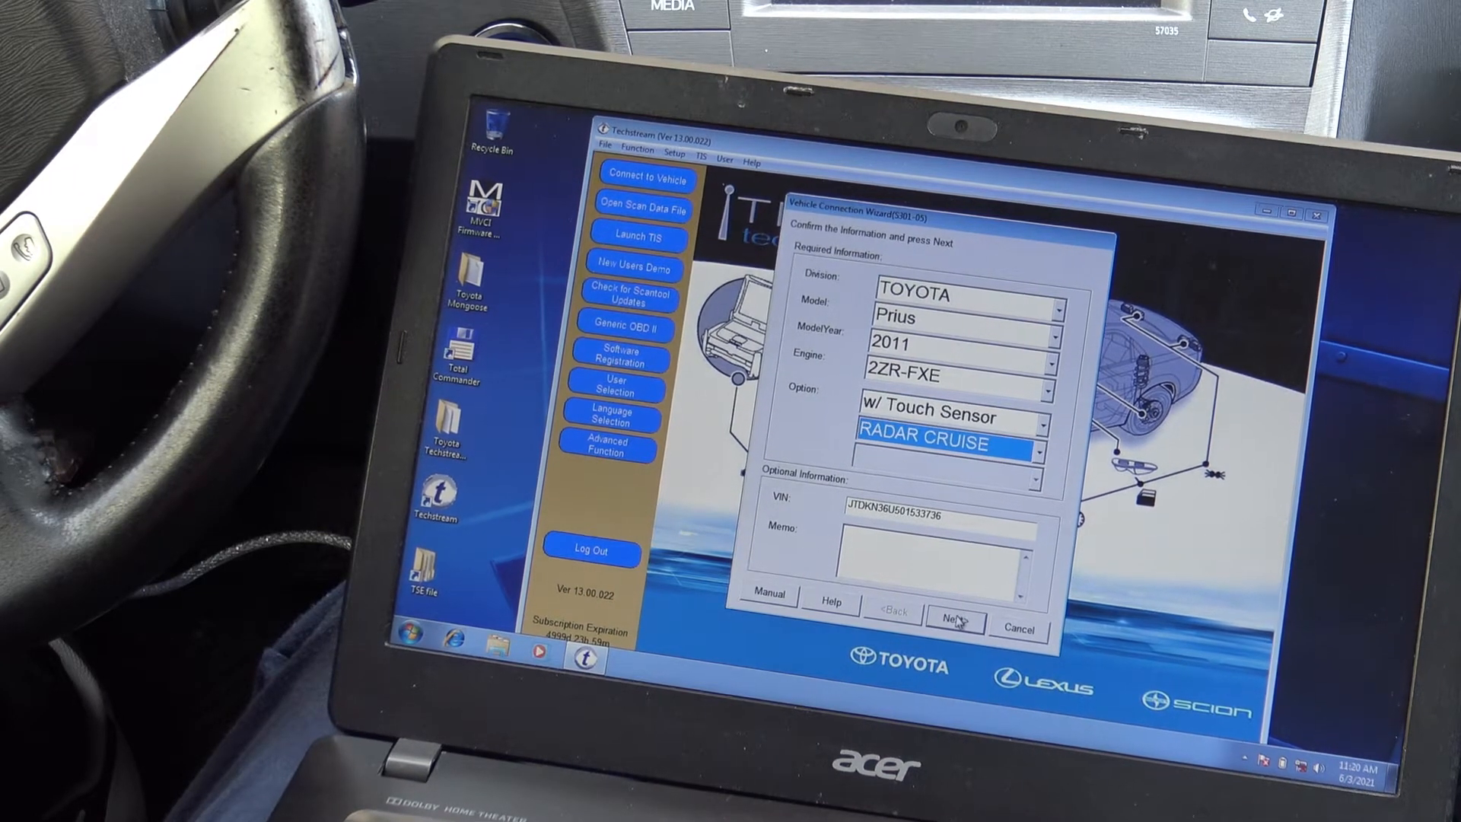
click(954, 622)
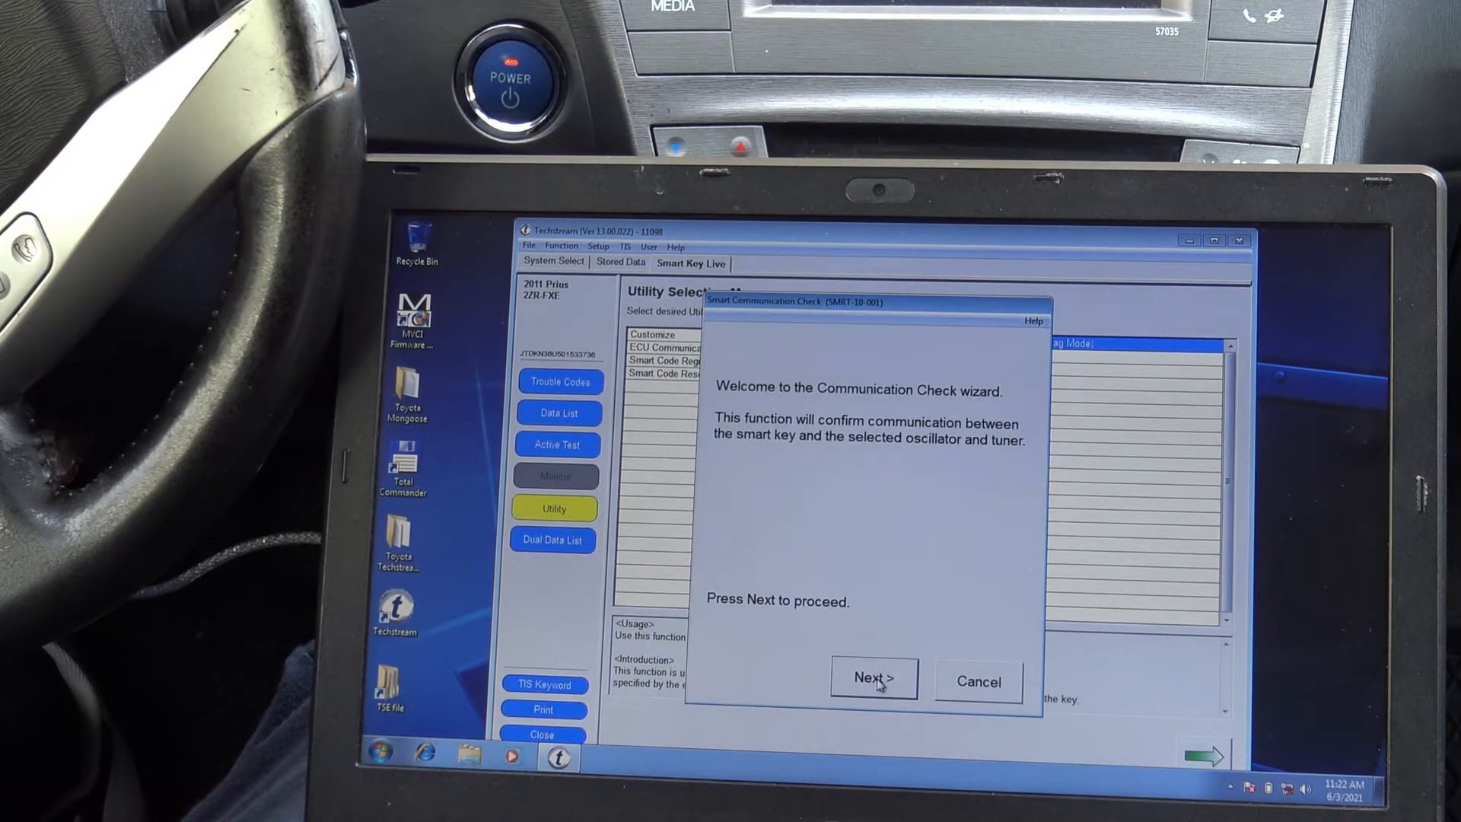
- Run the Communication Check using the Overhead + Driver Side oscillator combination
click(872, 677)
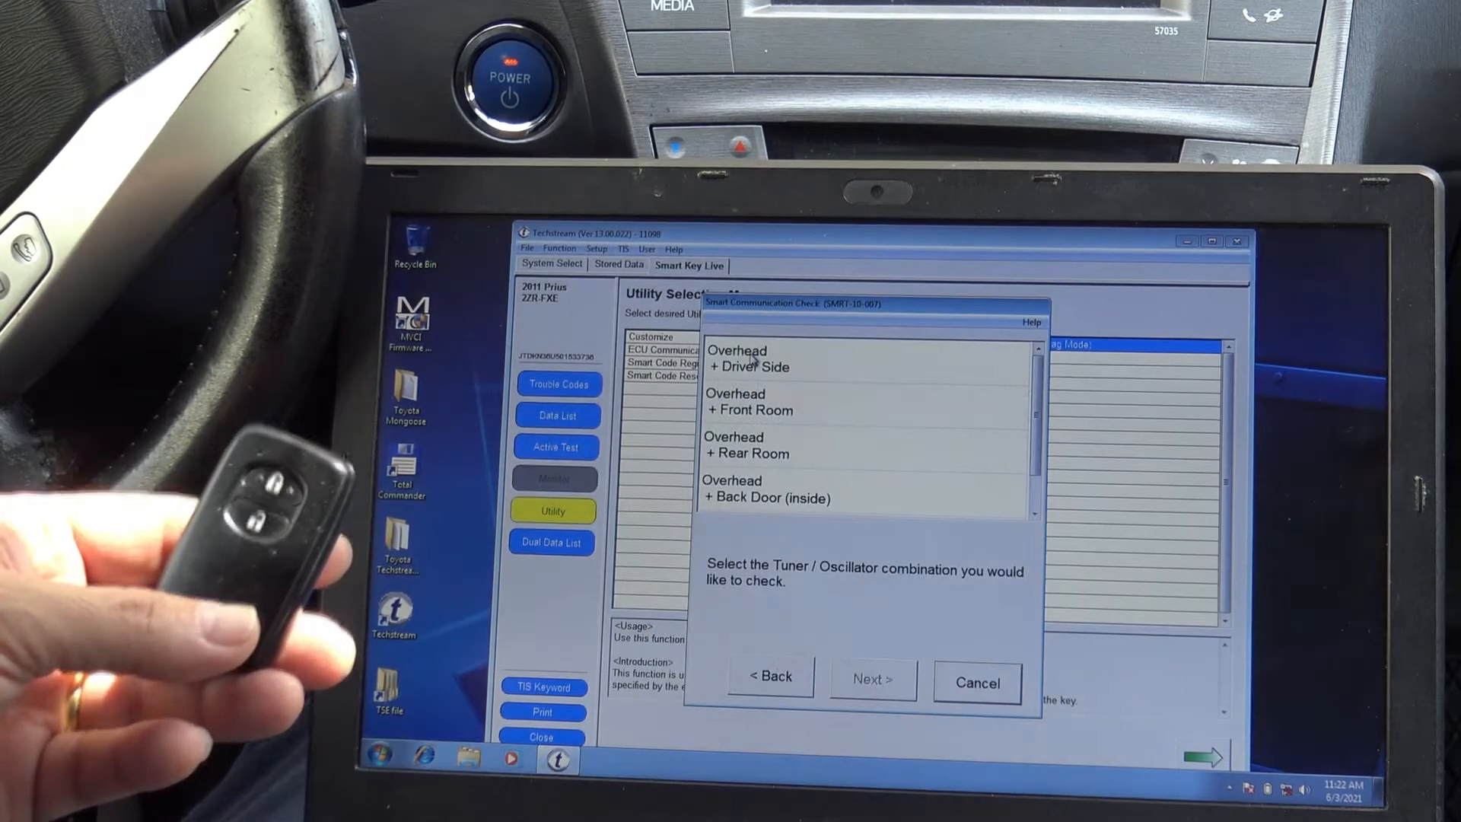
click(755, 358)
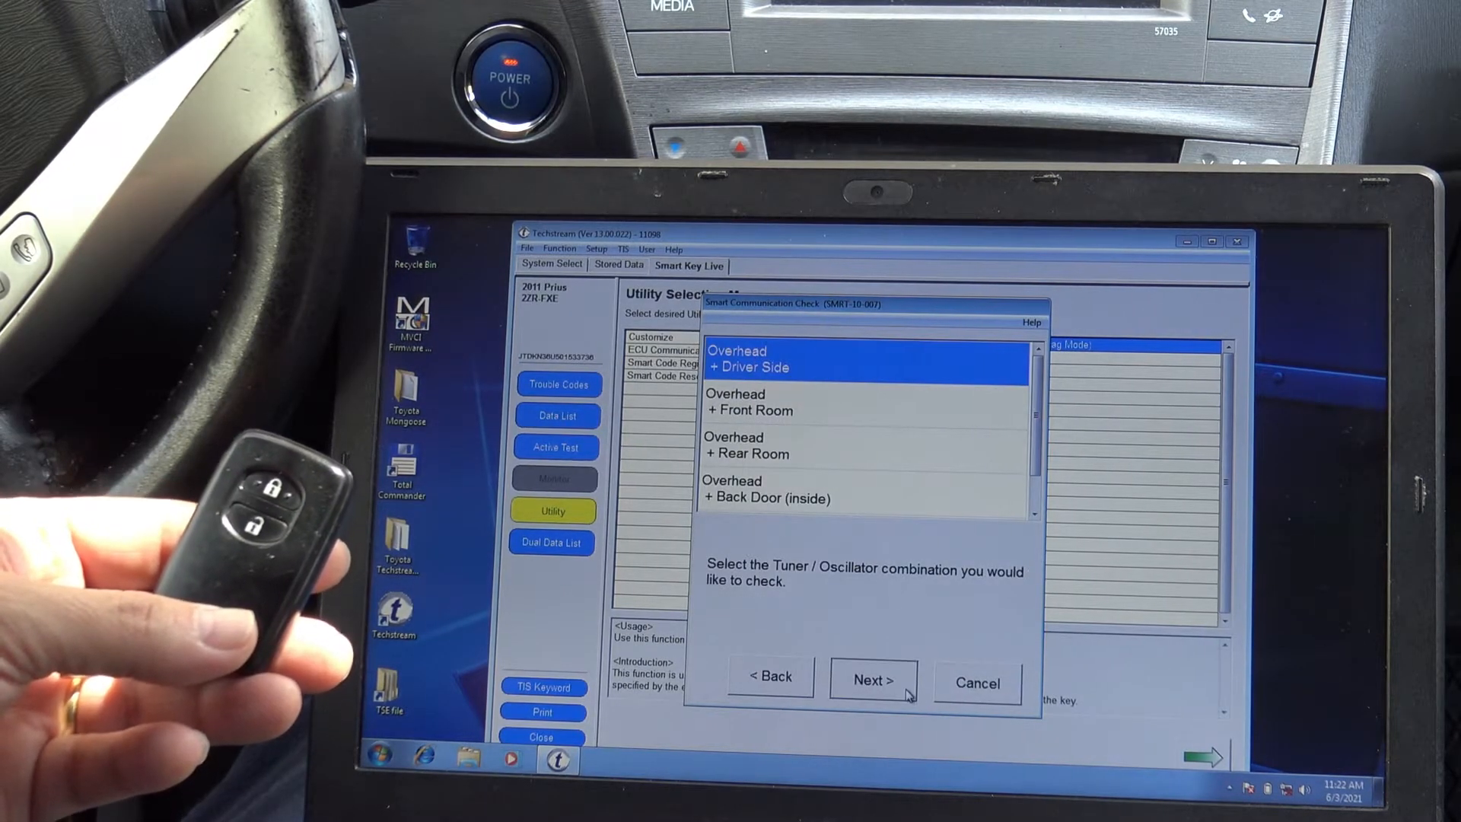
click(873, 679)
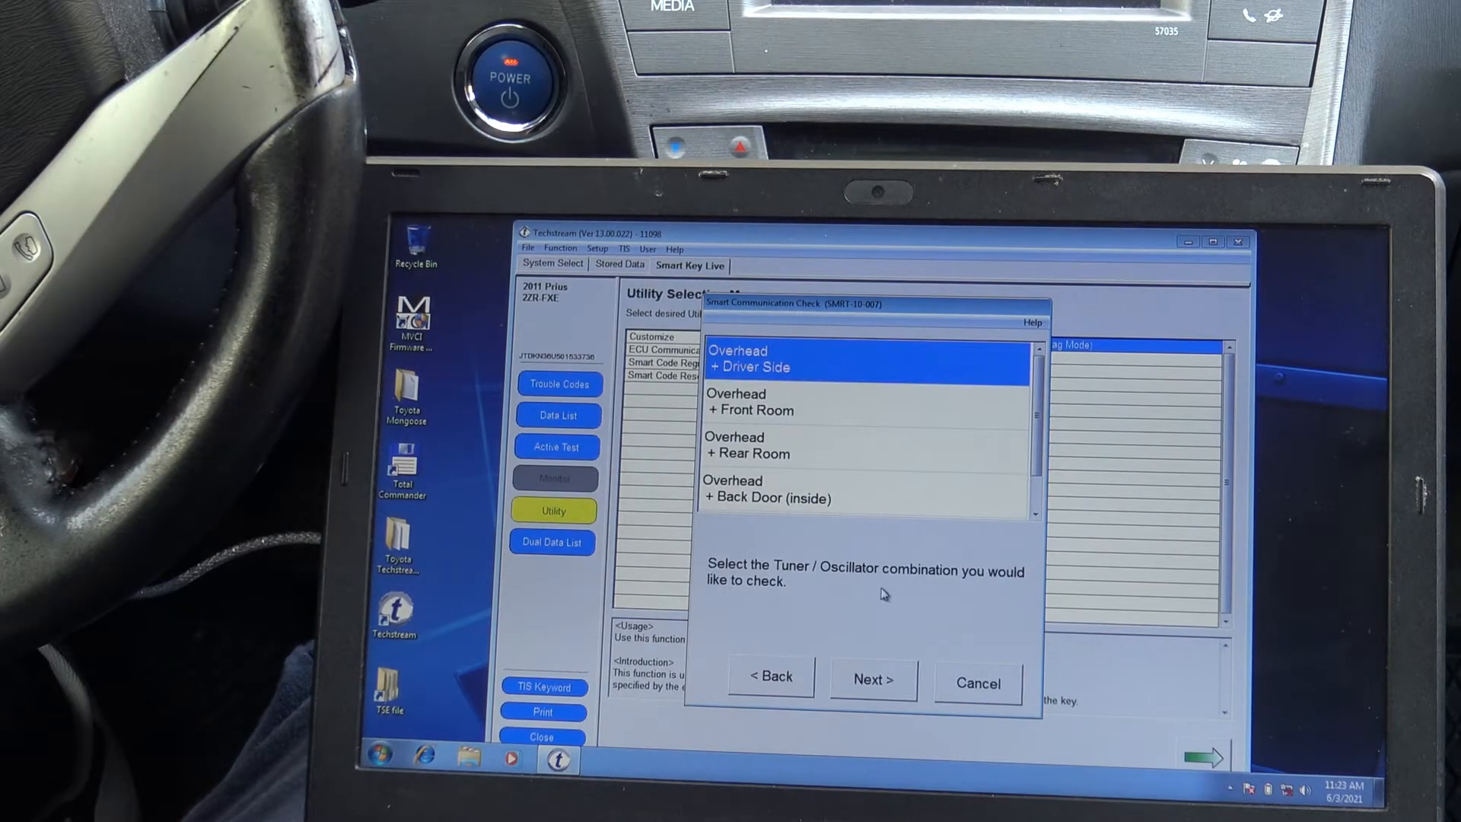
click(871, 678)
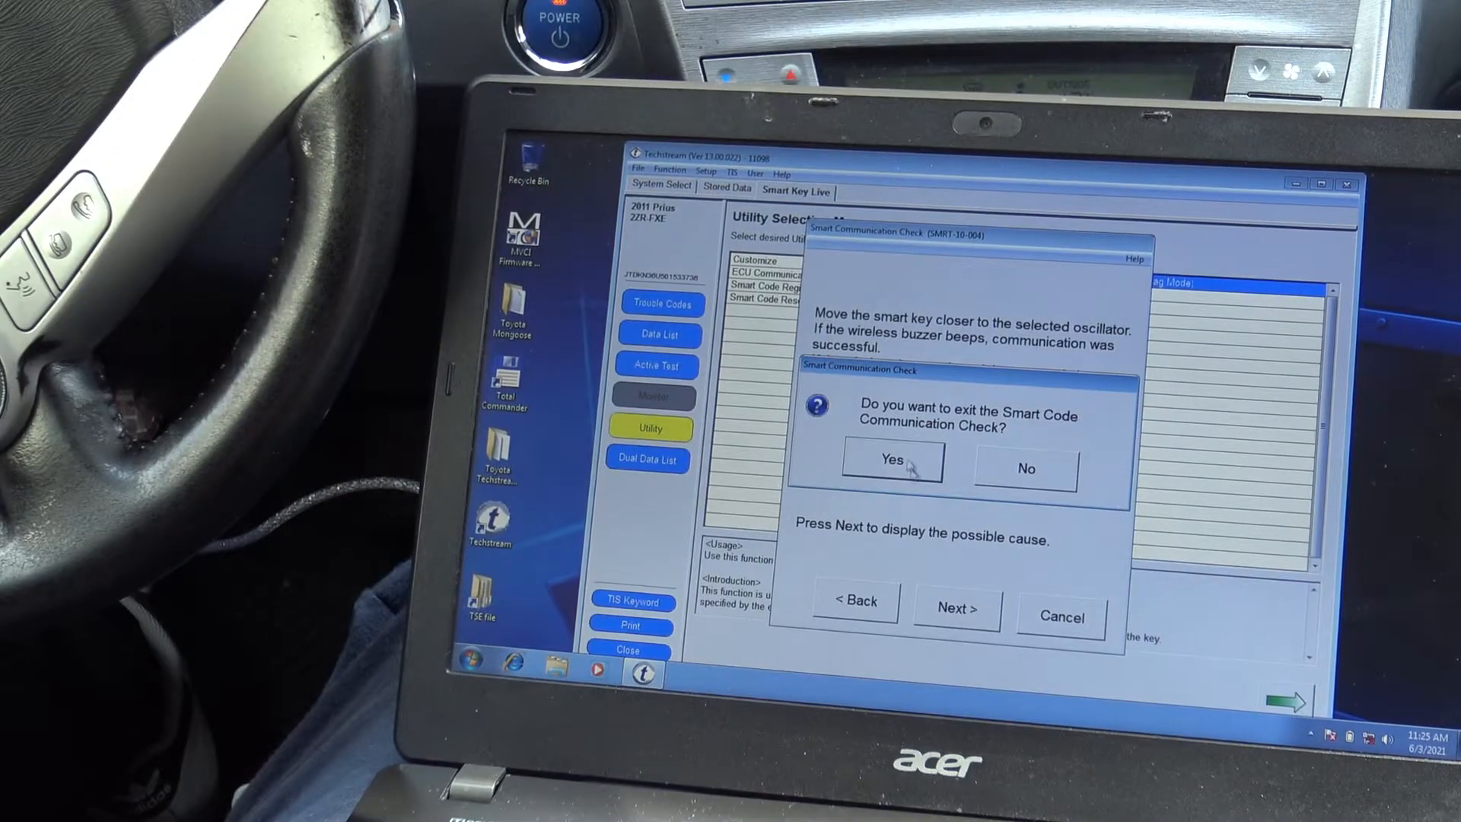
- Confirm exiting the Smart Code Communication Check and return to the utility menu
click(890, 458)
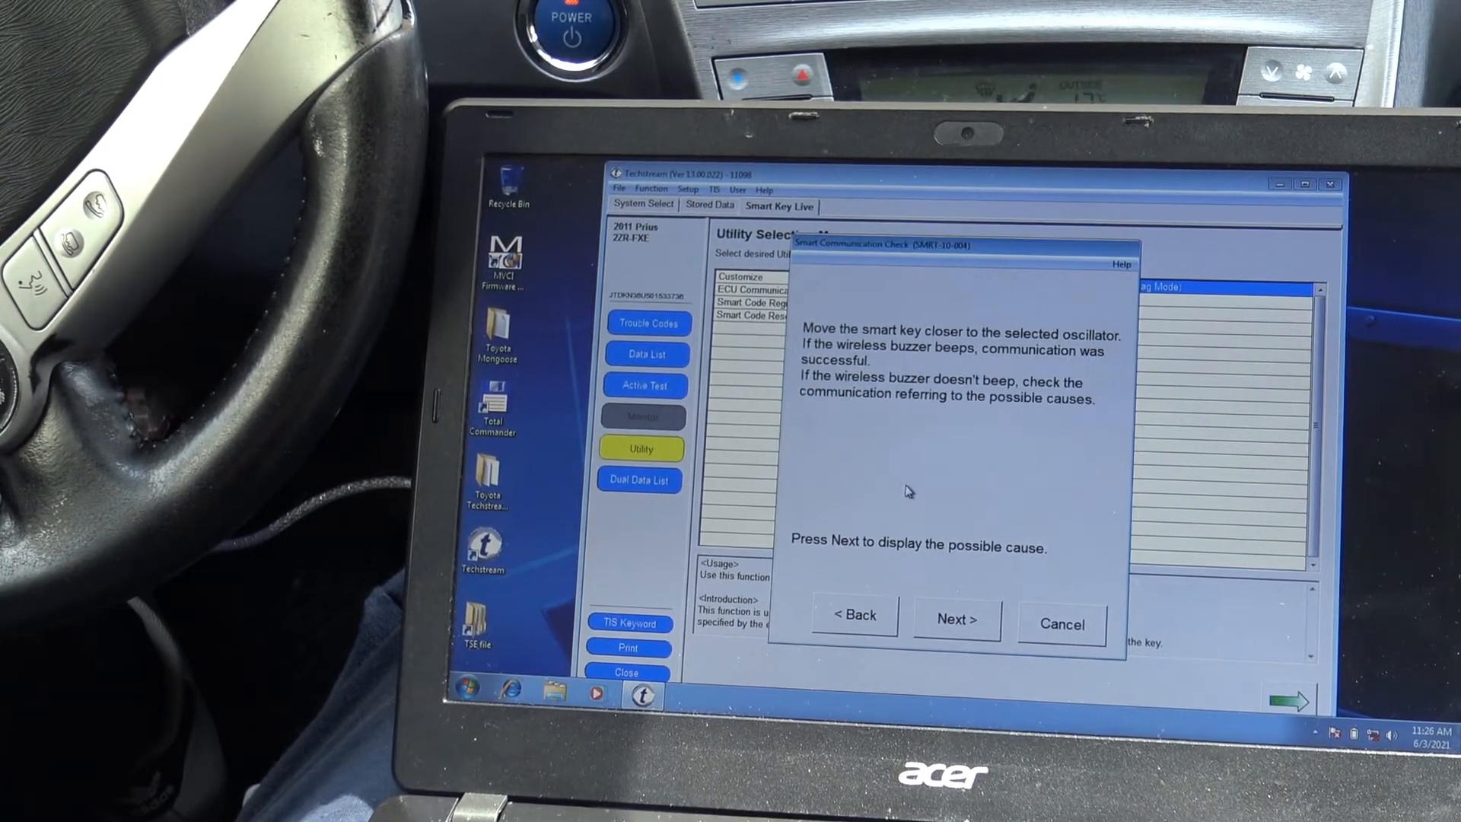
click(1059, 624)
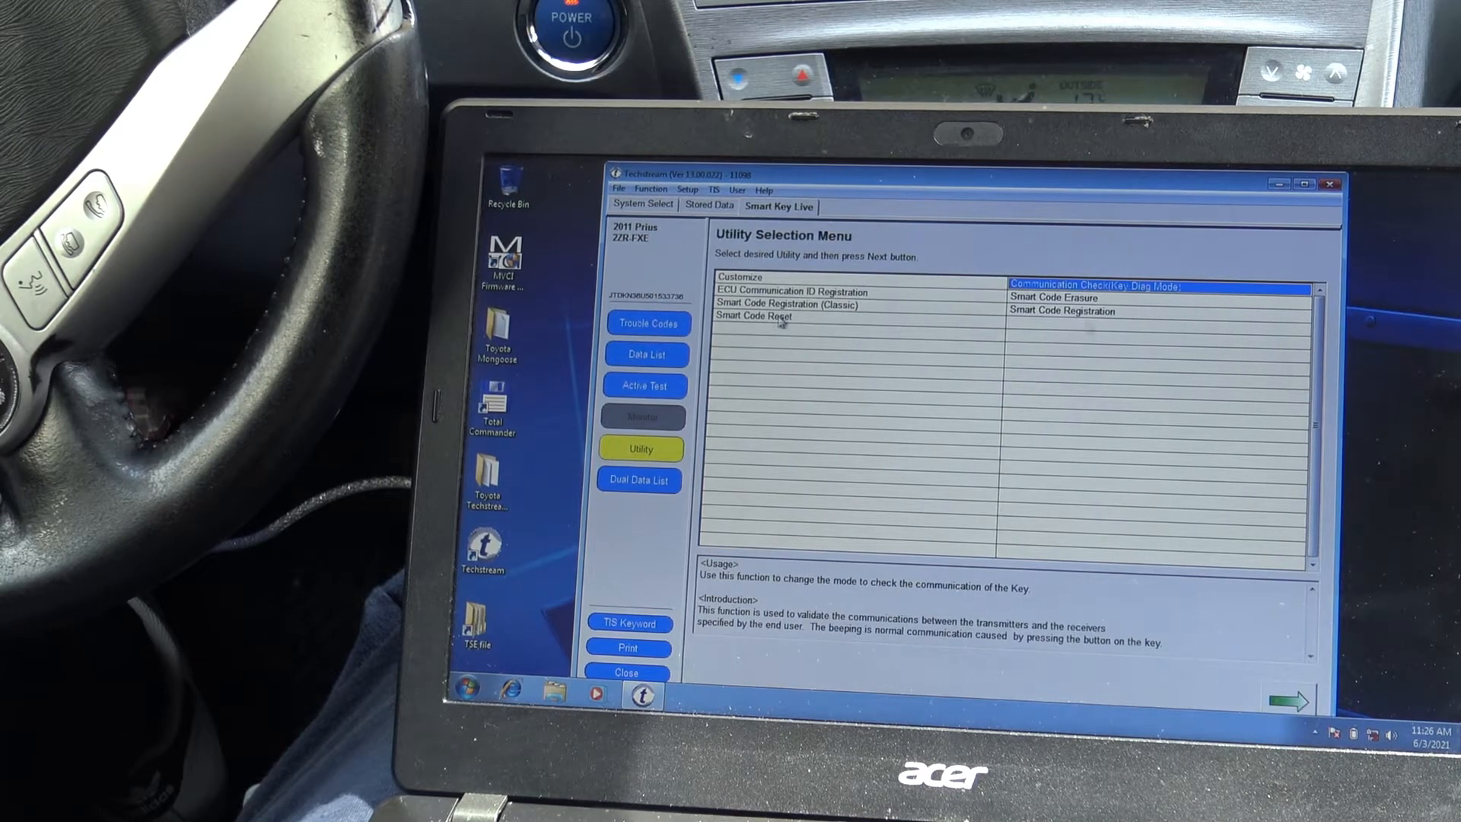
- Launch Smart Code Registration (Classic) choosing 'I am just registering keys'
click(753, 315)
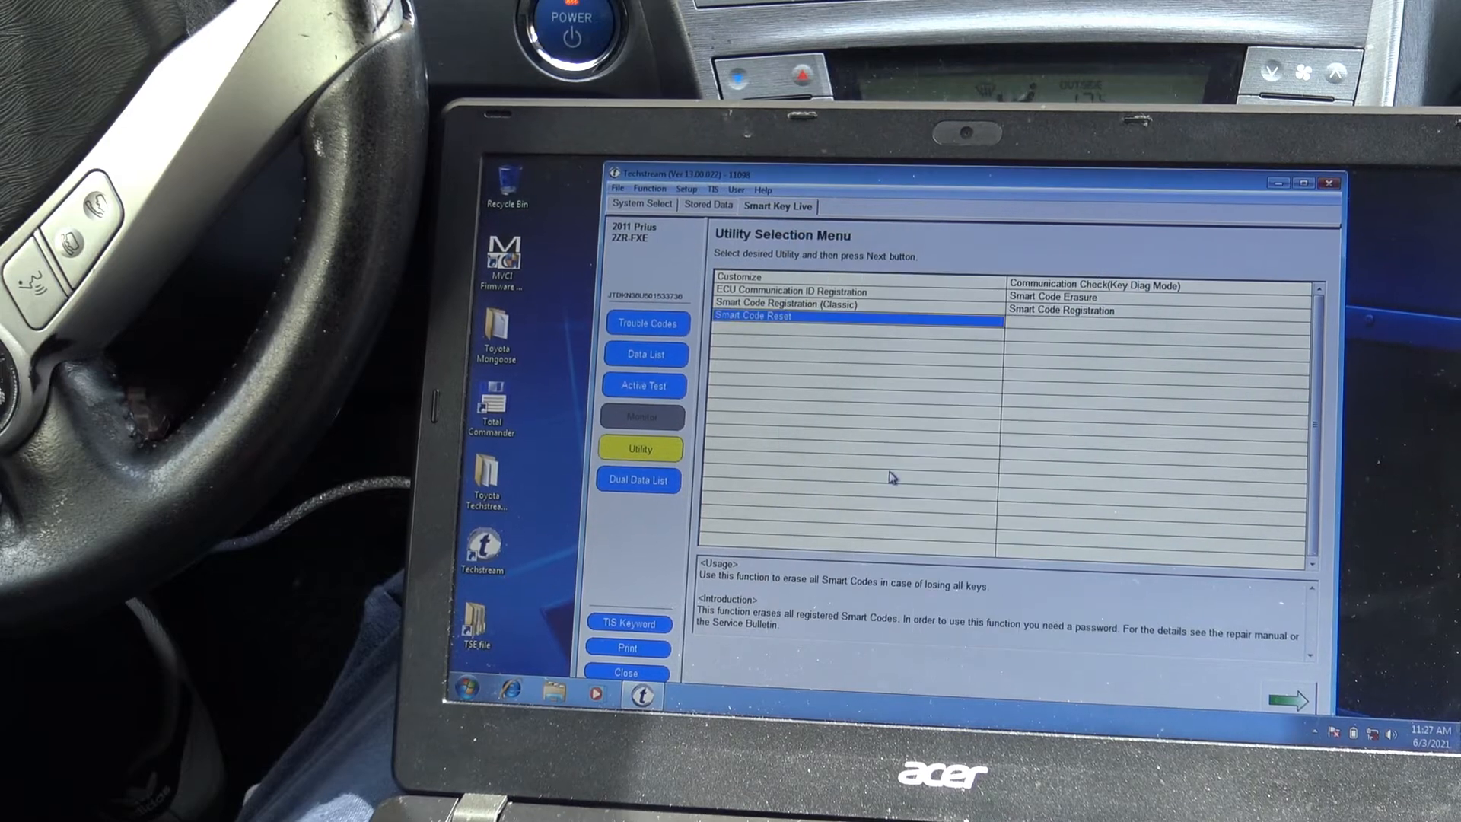
click(801, 304)
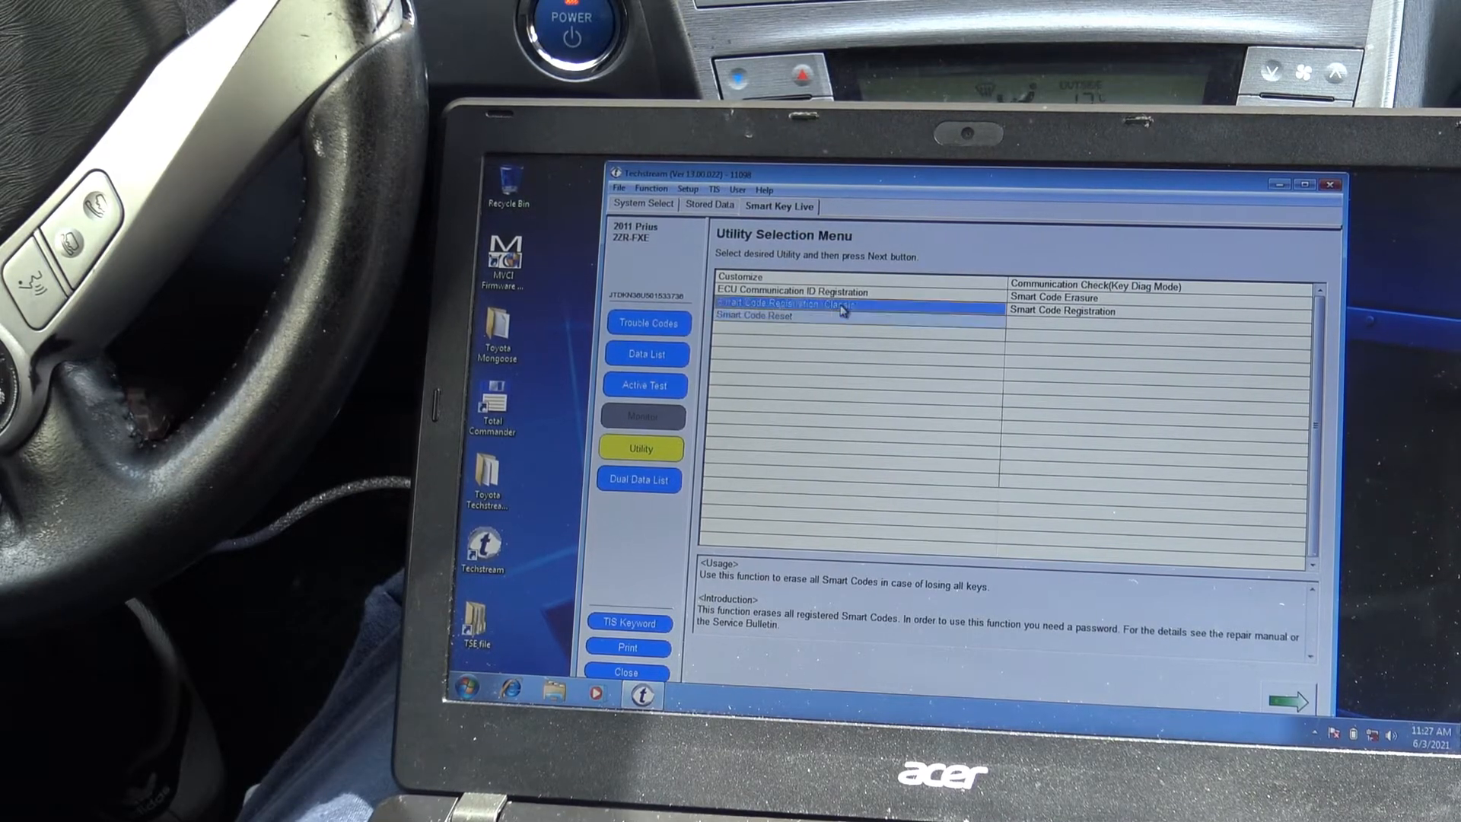
click(792, 303)
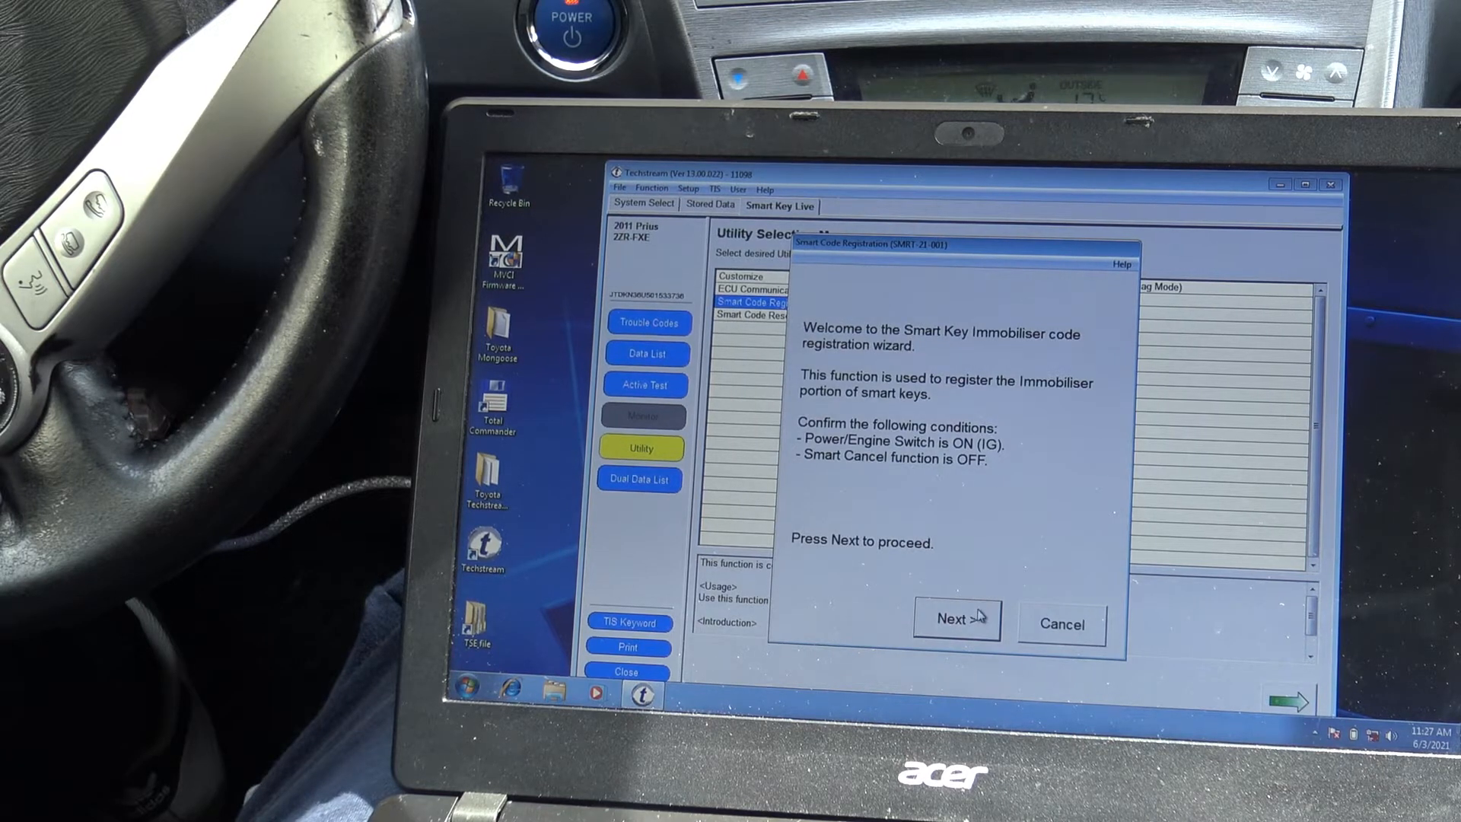
click(955, 619)
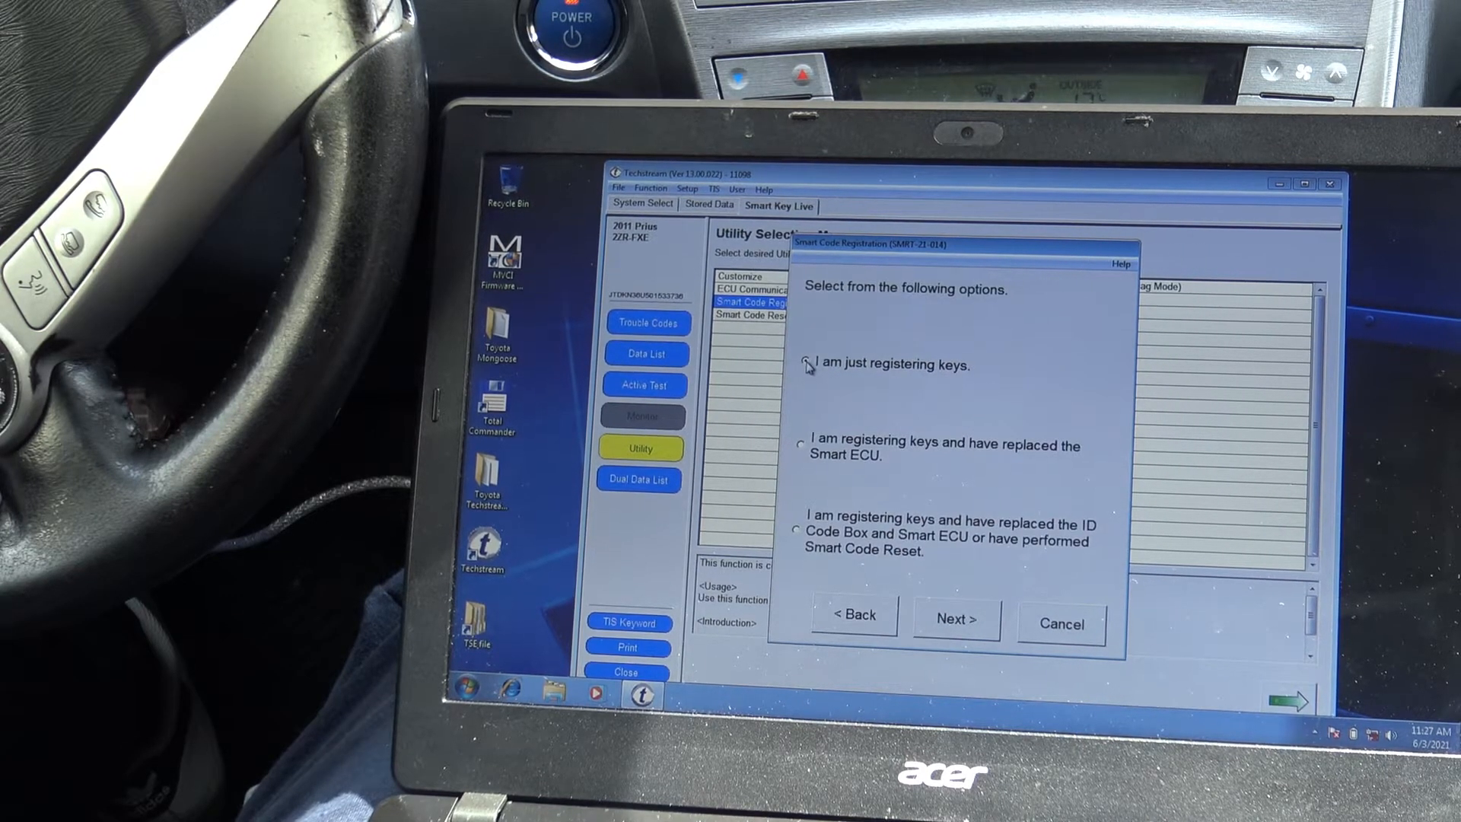
click(801, 365)
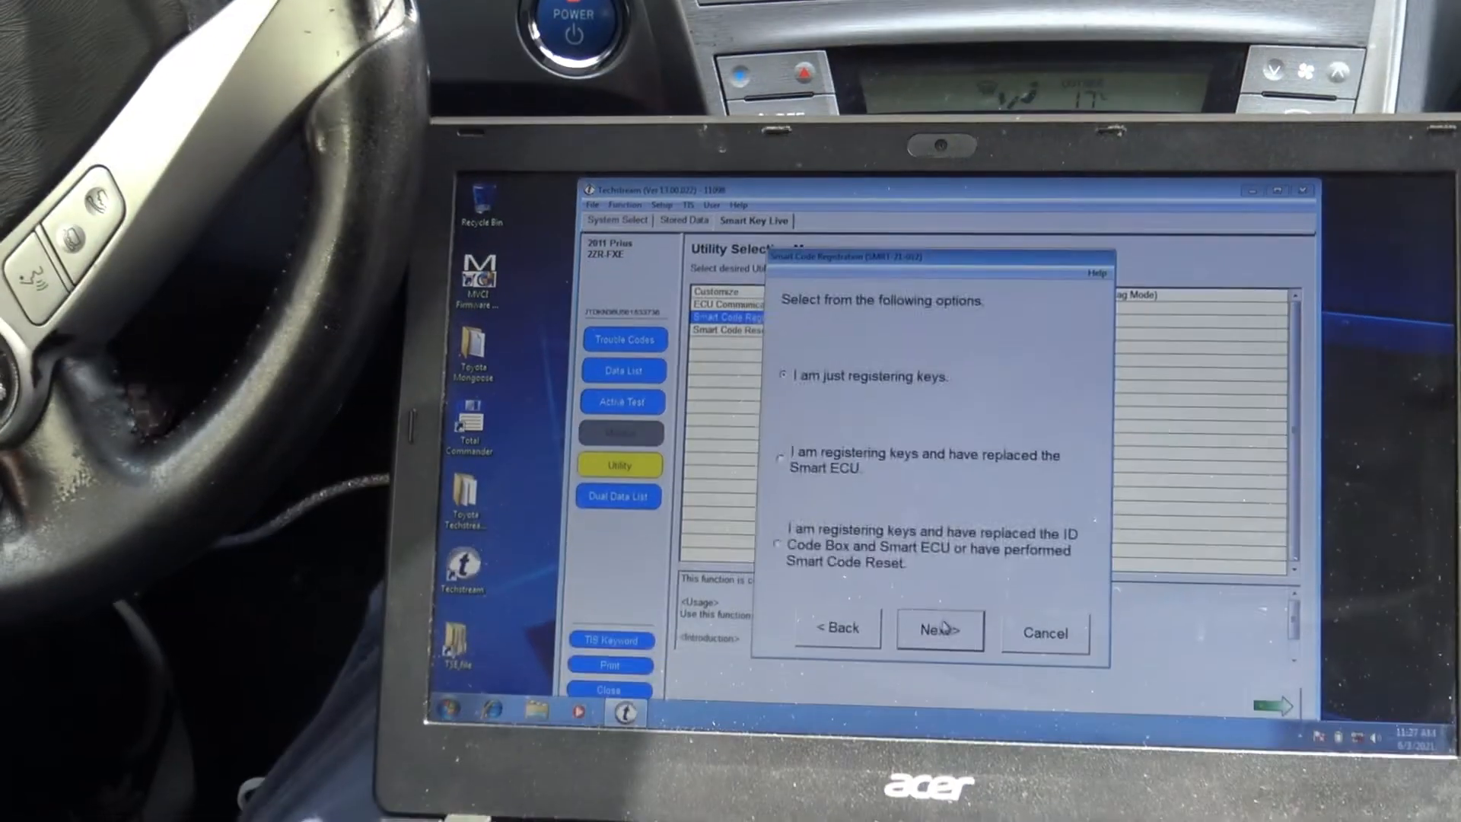
click(939, 630)
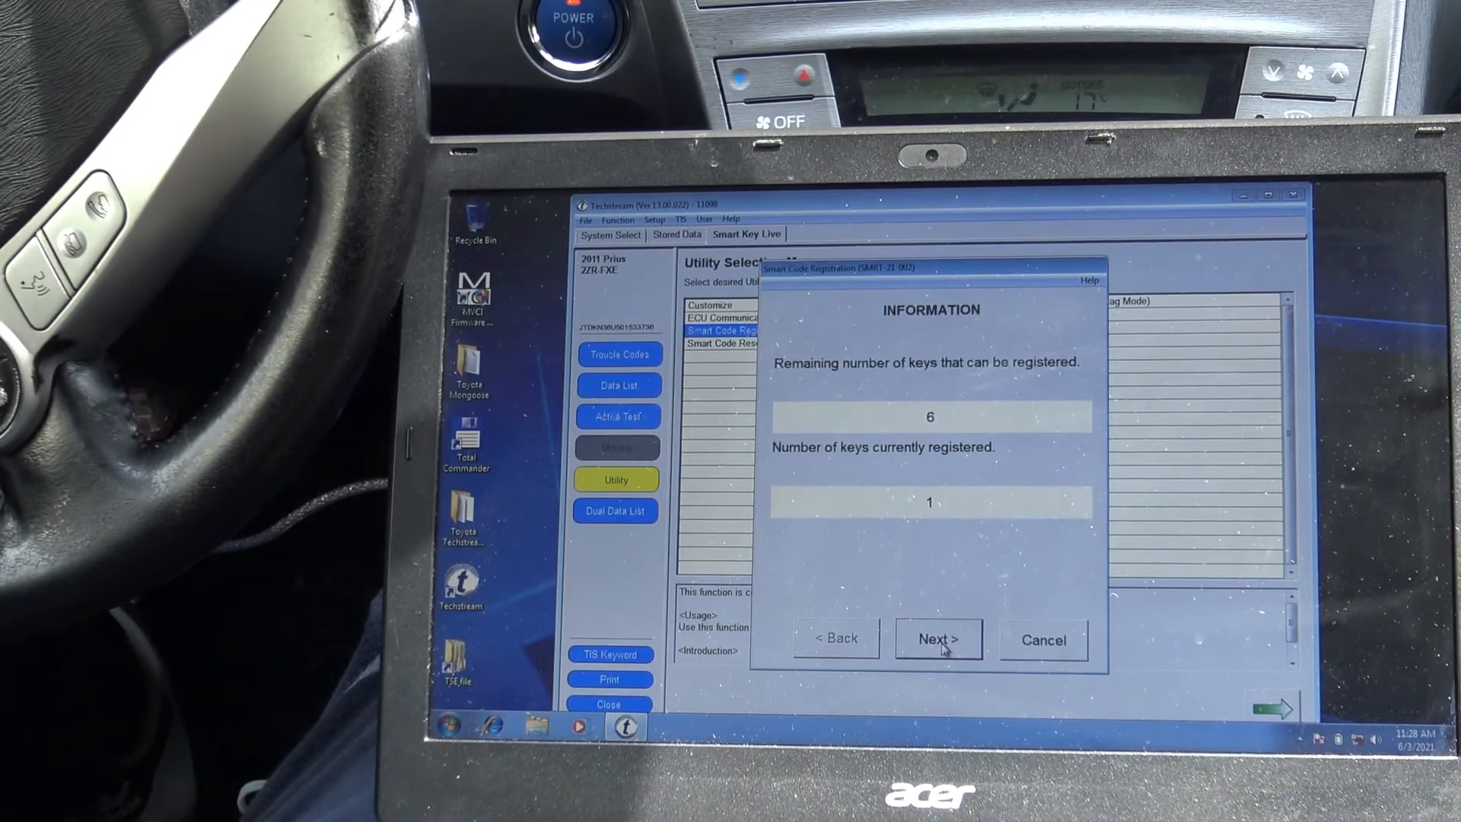
- Advance past INFORMATION and the registered-key check to step 2 of 3
click(937, 640)
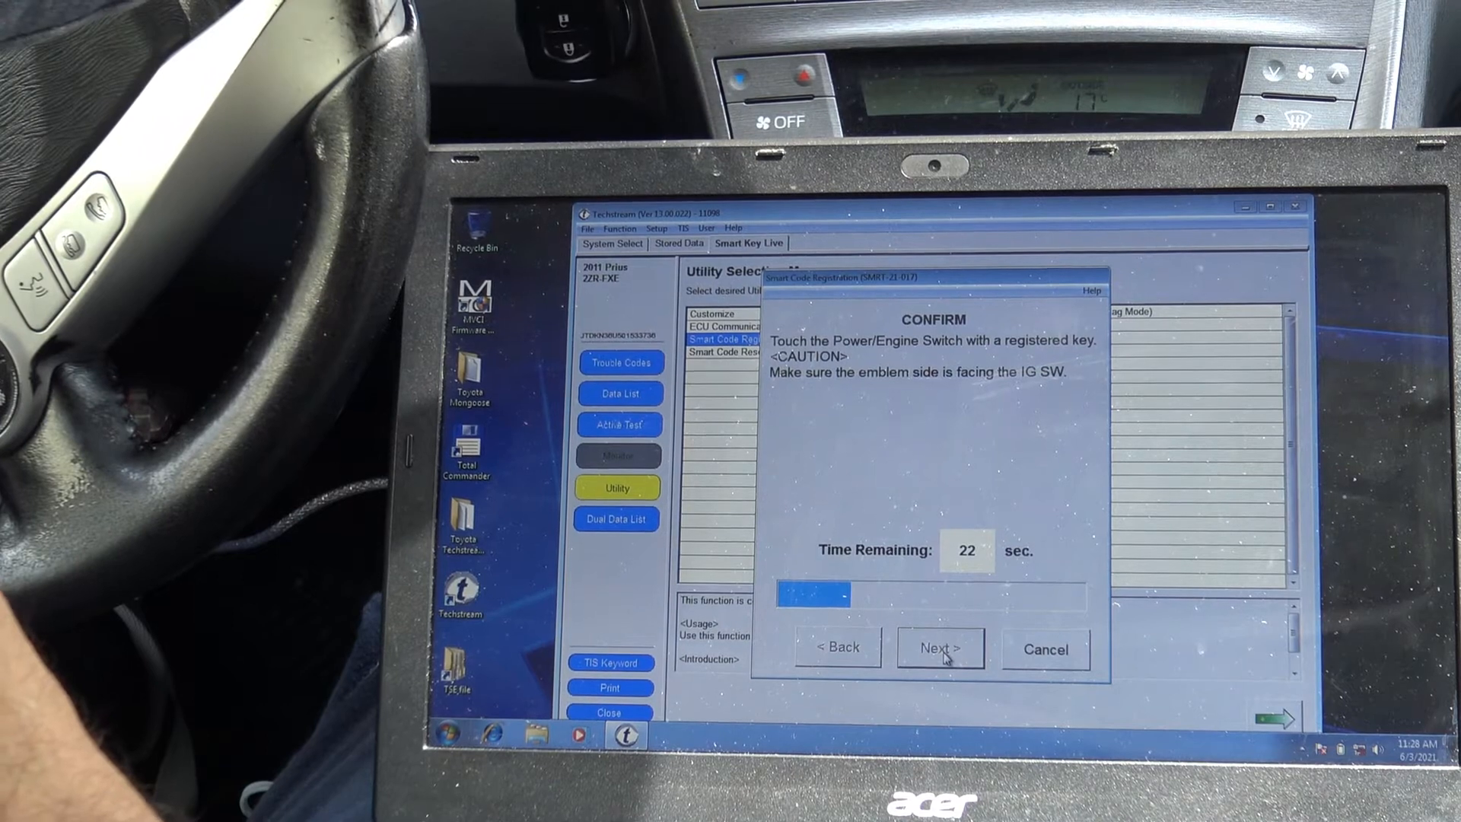
click(939, 648)
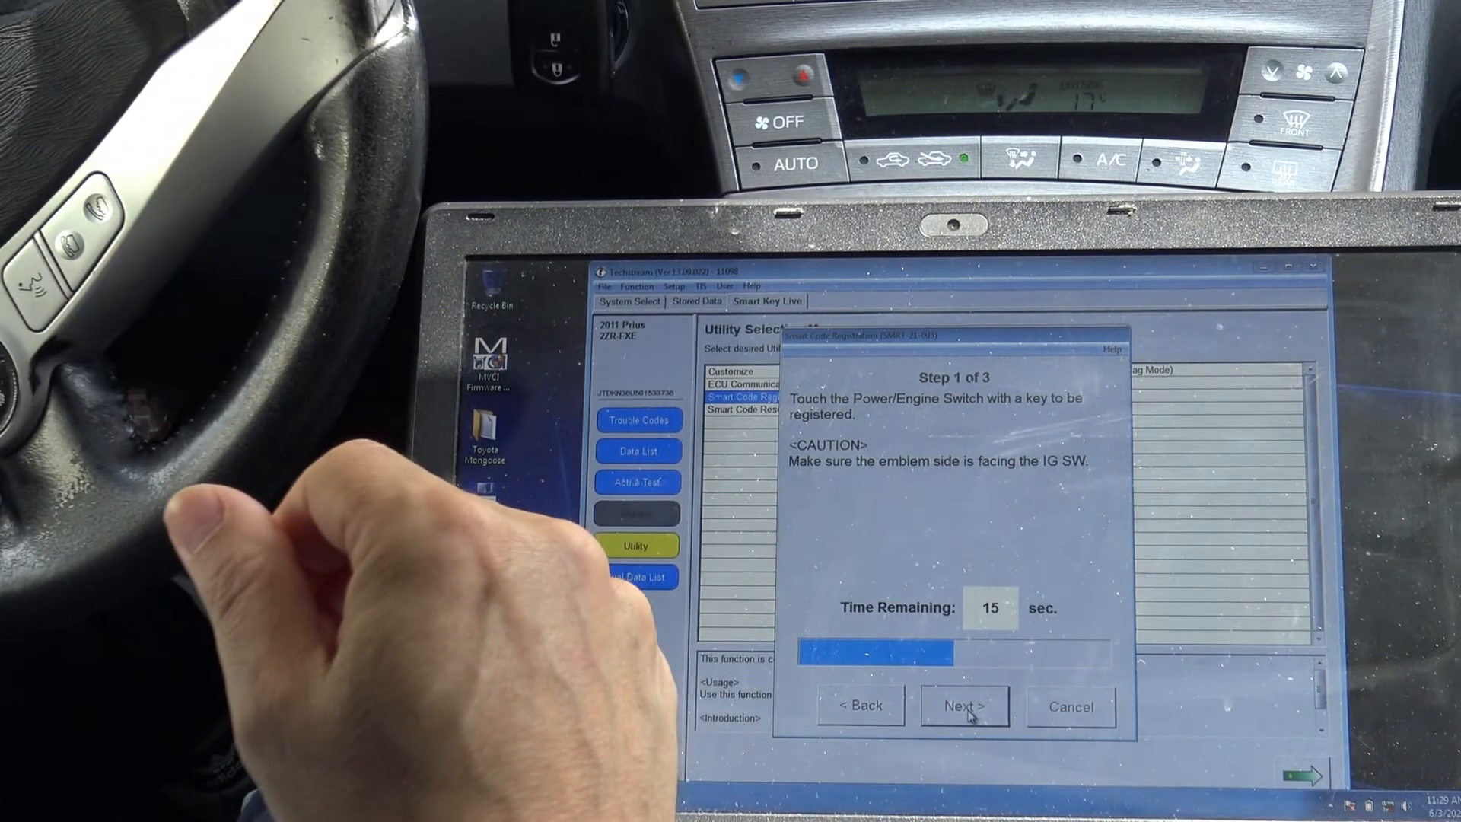
click(964, 706)
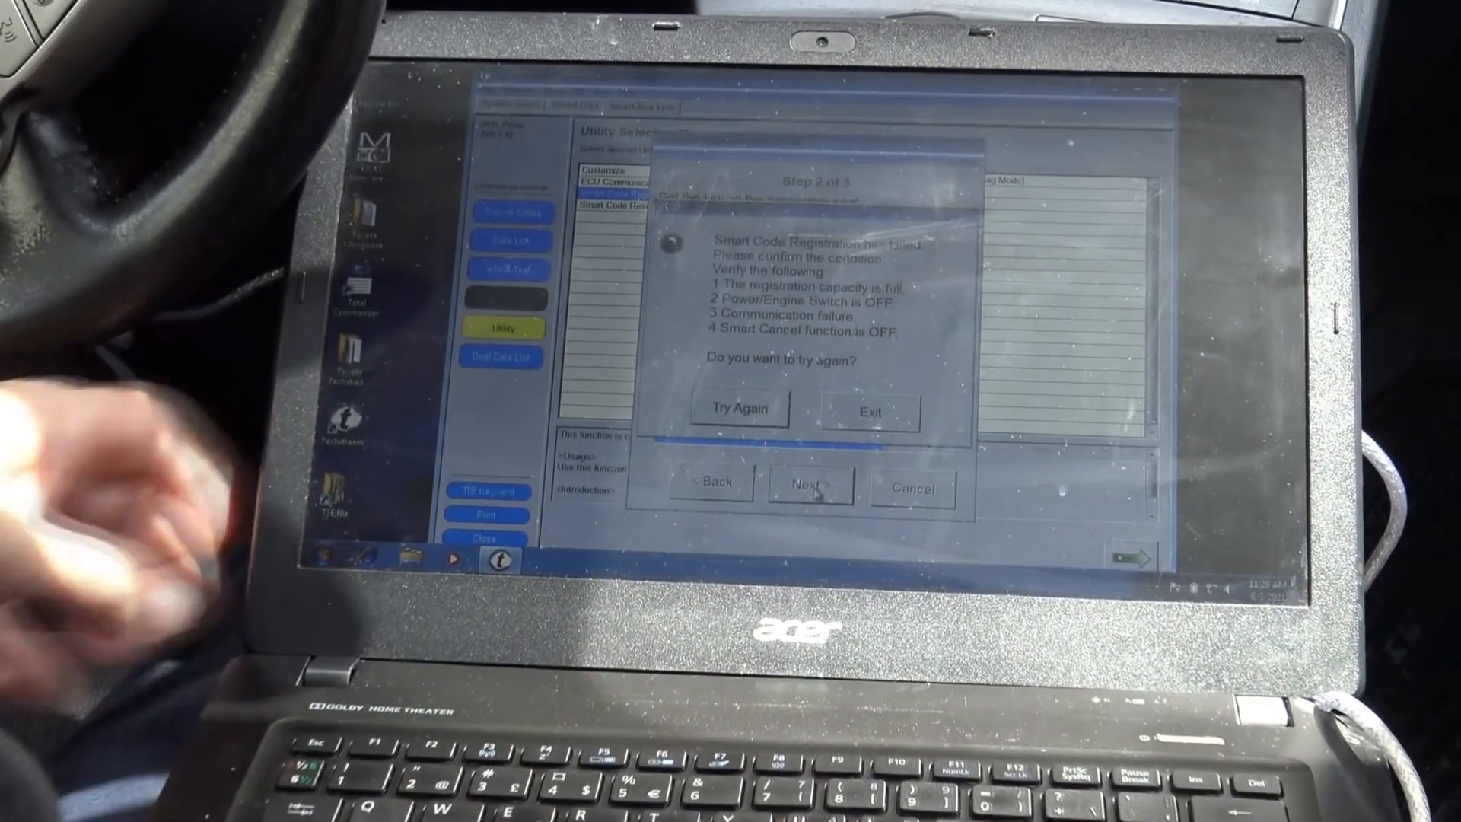
- Restart the wizard with 'I am just registering keys' and advance to Step 1 of 3
click(739, 407)
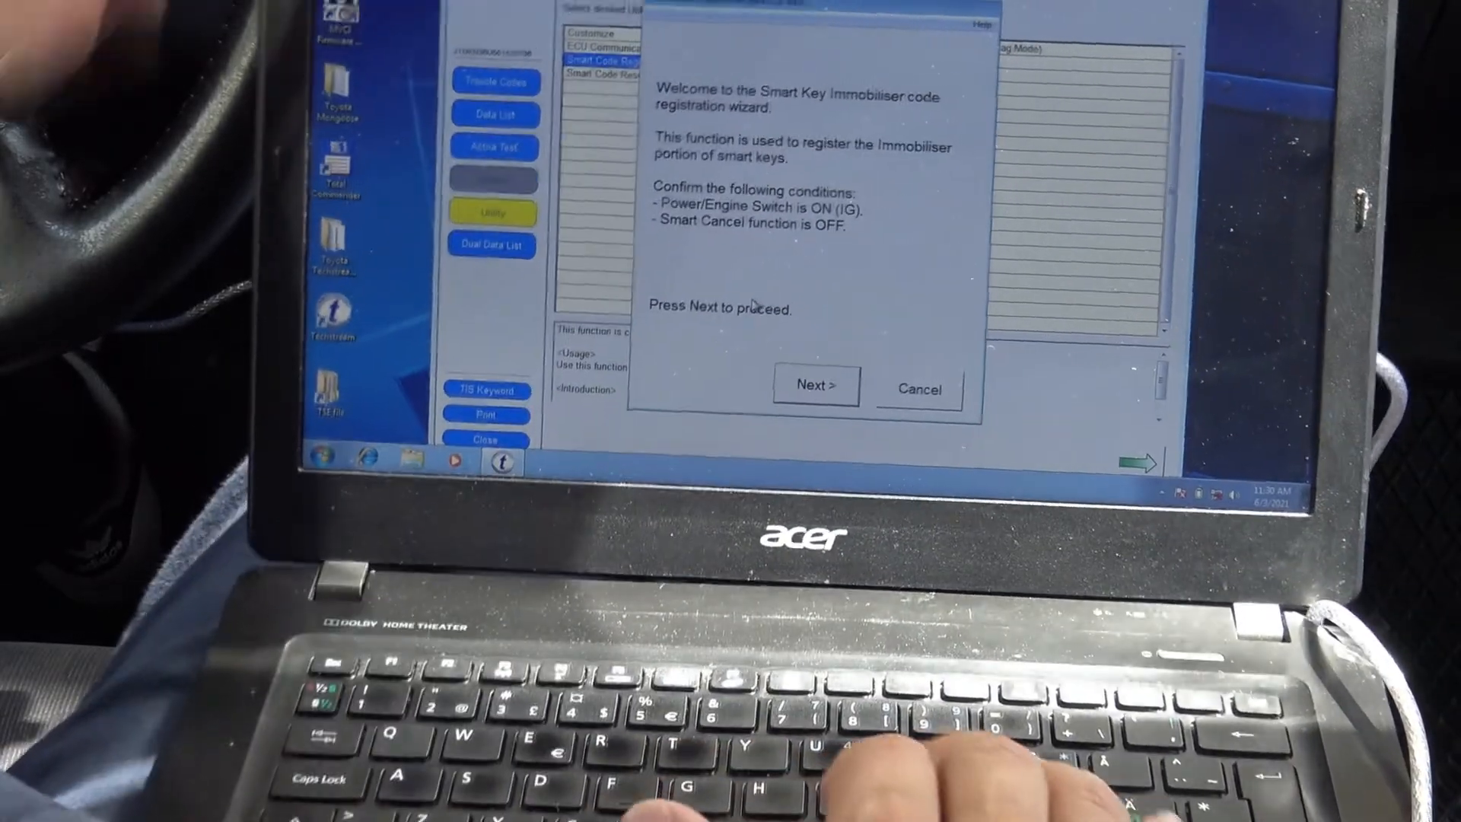
click(814, 385)
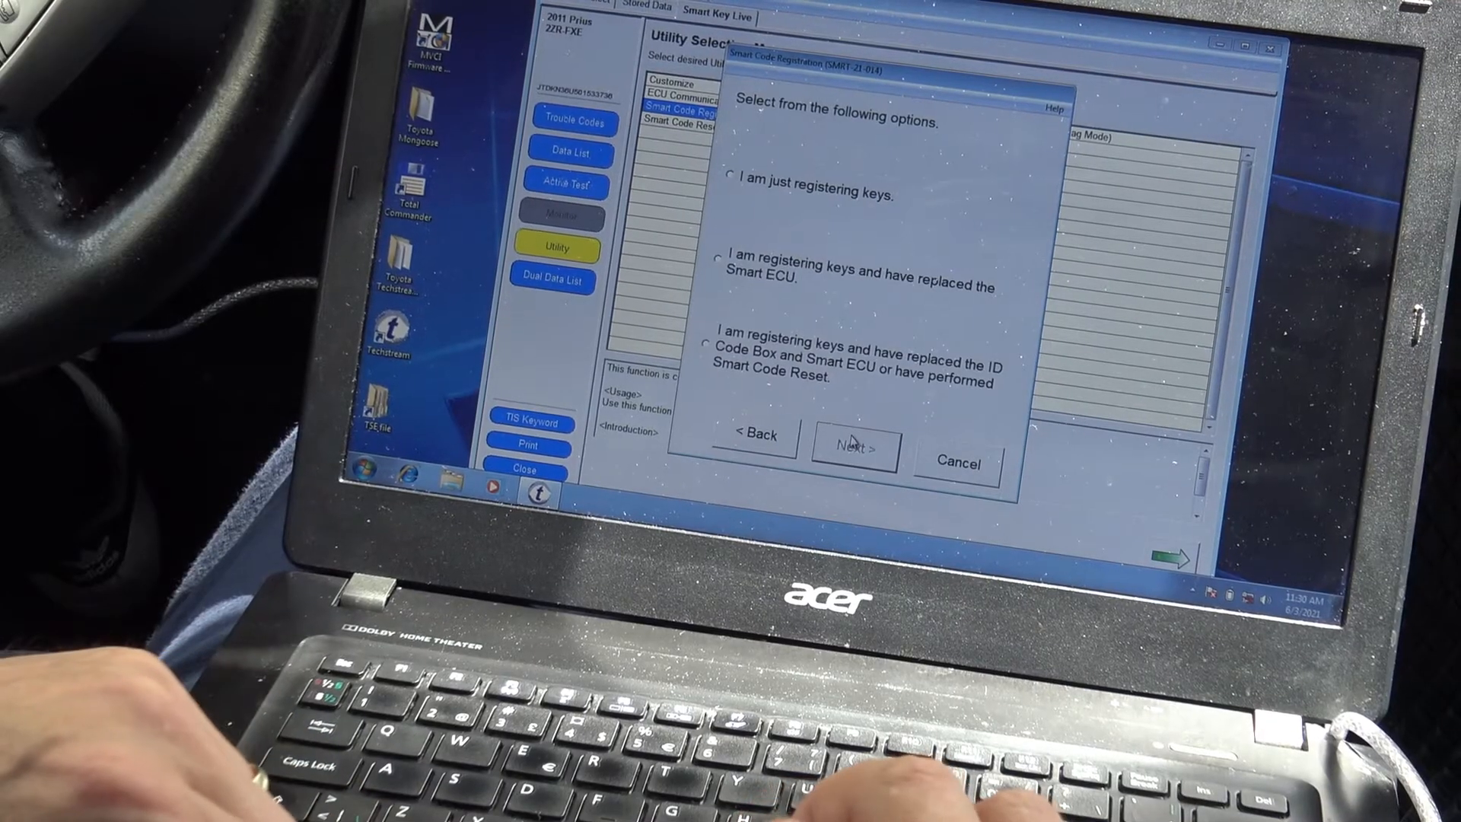
click(735, 179)
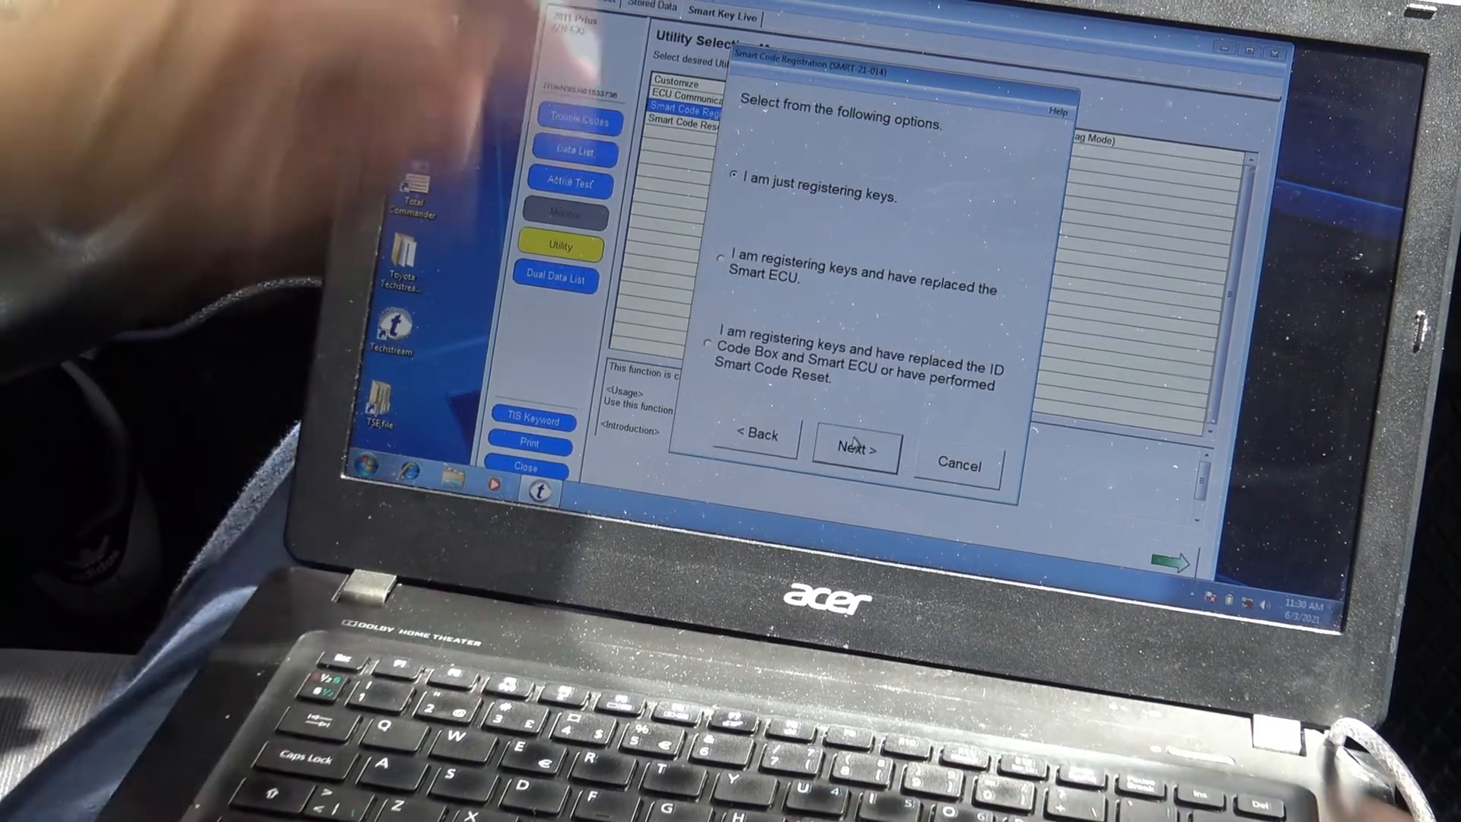
click(853, 448)
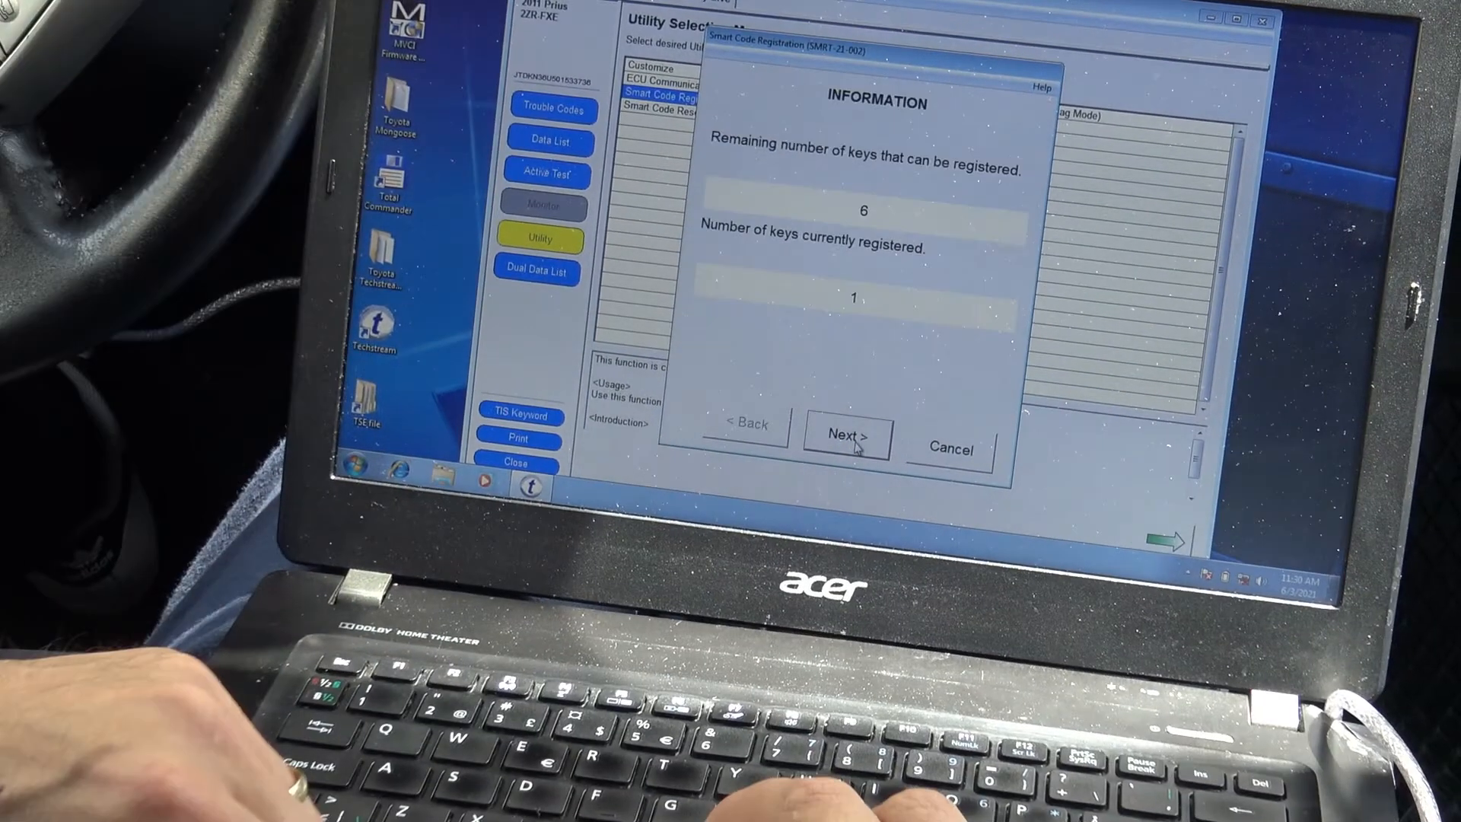
click(847, 435)
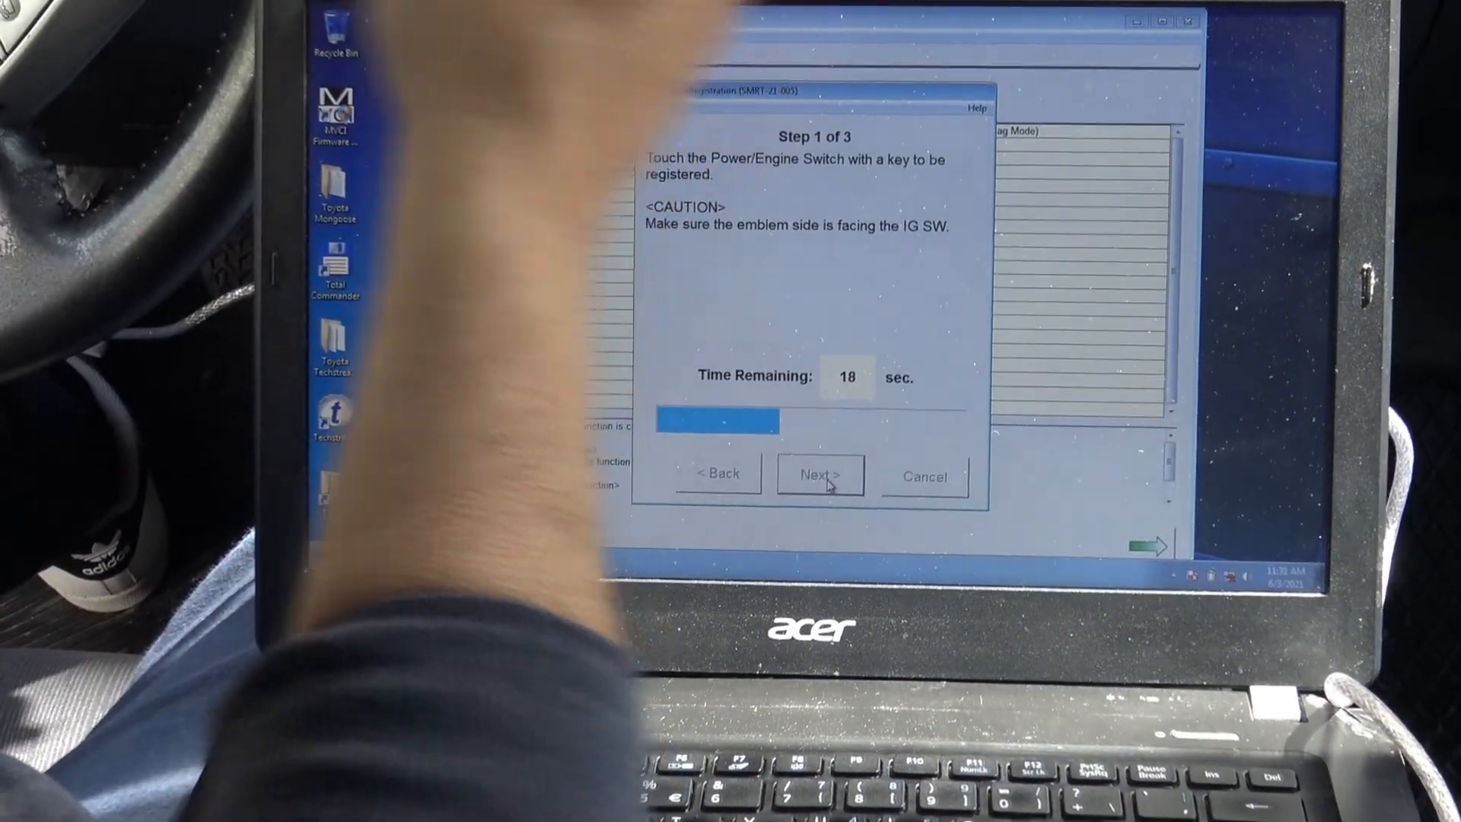
- Advance the new-key registration to step 2 of 3 until it fails
click(819, 474)
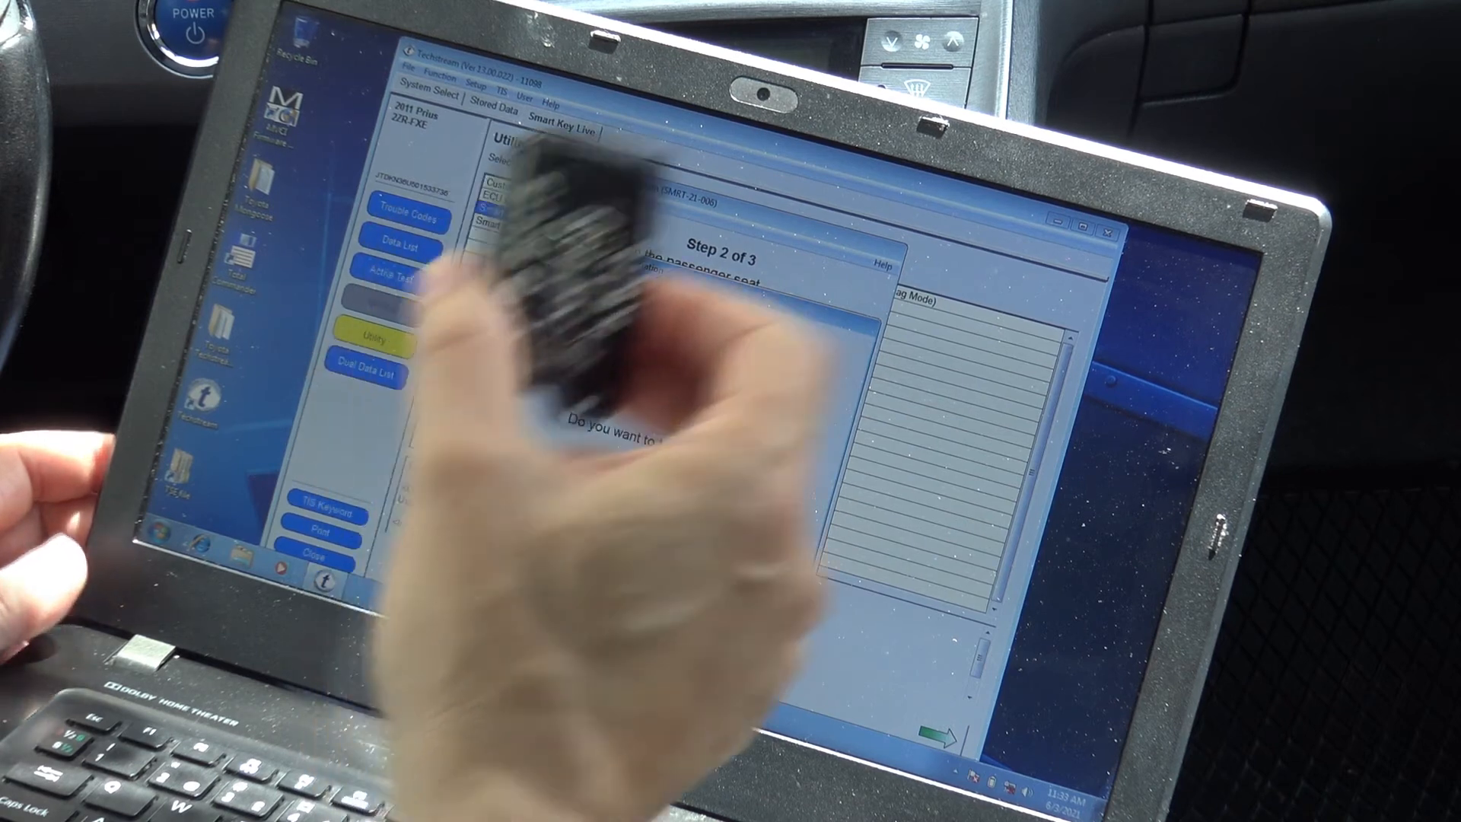
click(638, 586)
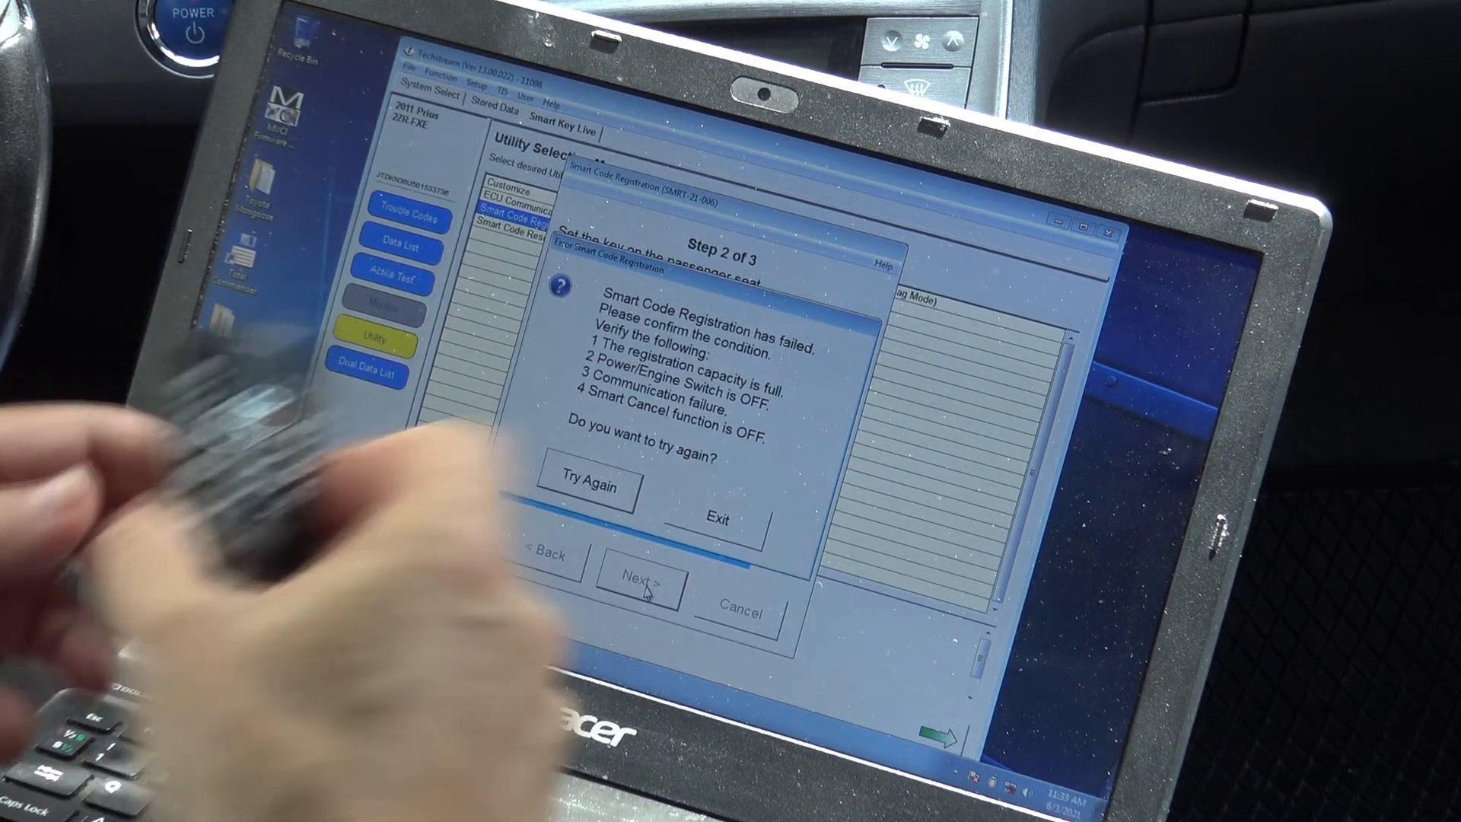